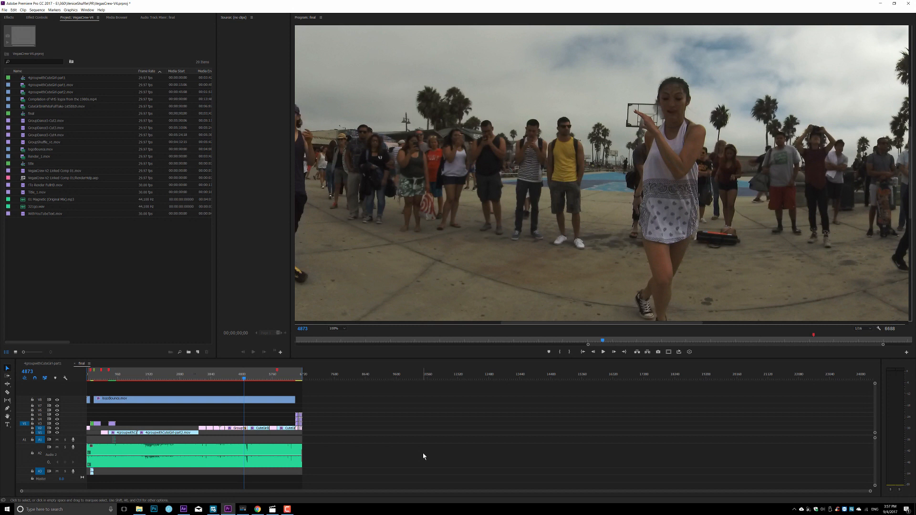
pyautogui.moveTo(227, 192)
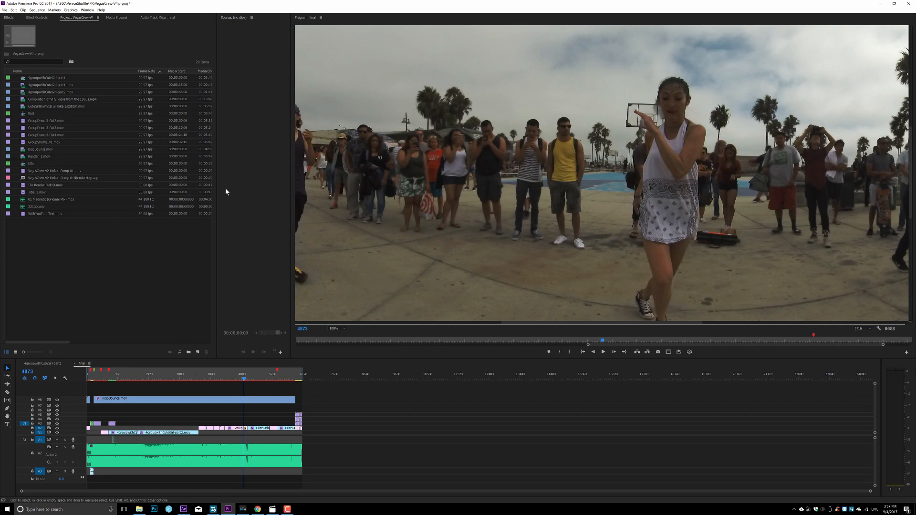
pyautogui.moveTo(354, 413)
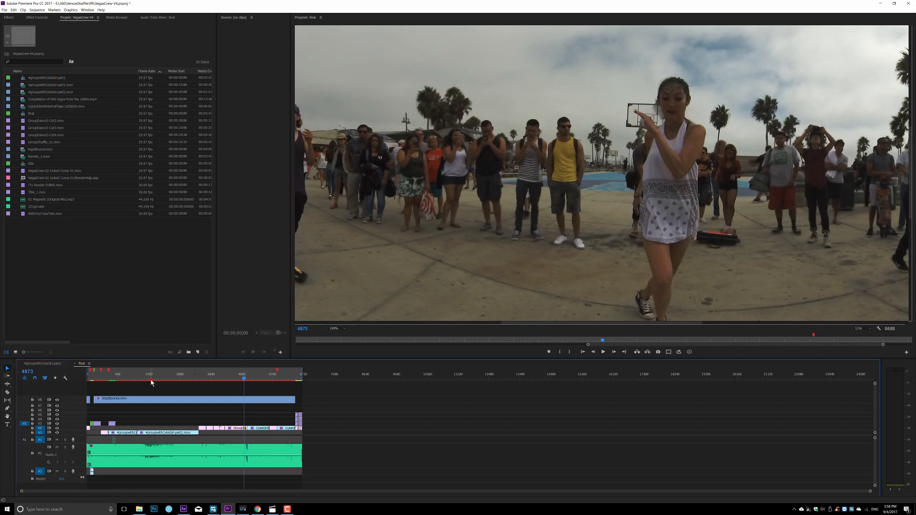
# Step: Move the playhead to a later frame showing the dancers under palm trees
pyautogui.click(149, 378)
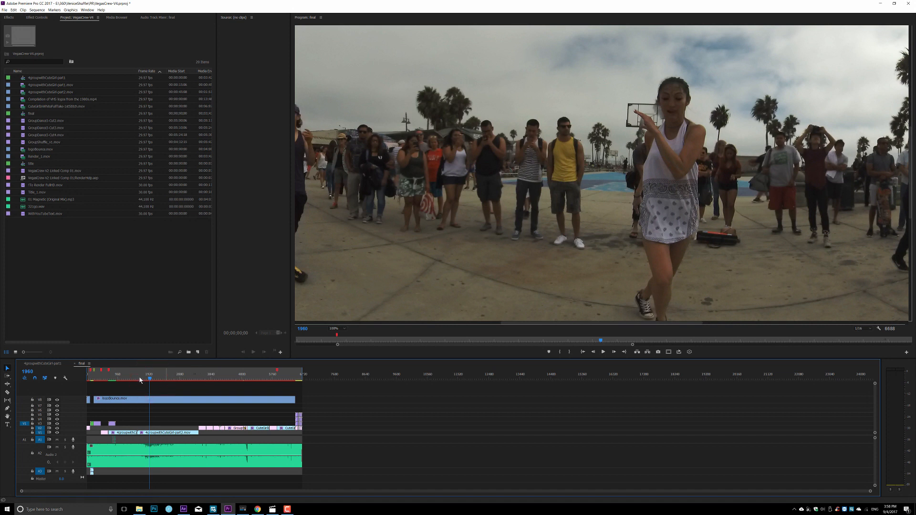
pyautogui.moveTo(149, 498)
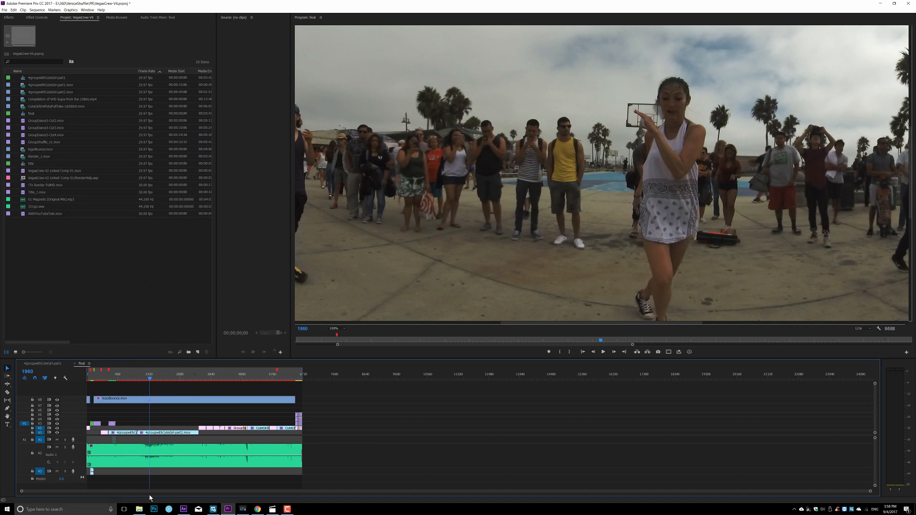
pyautogui.moveTo(158, 298)
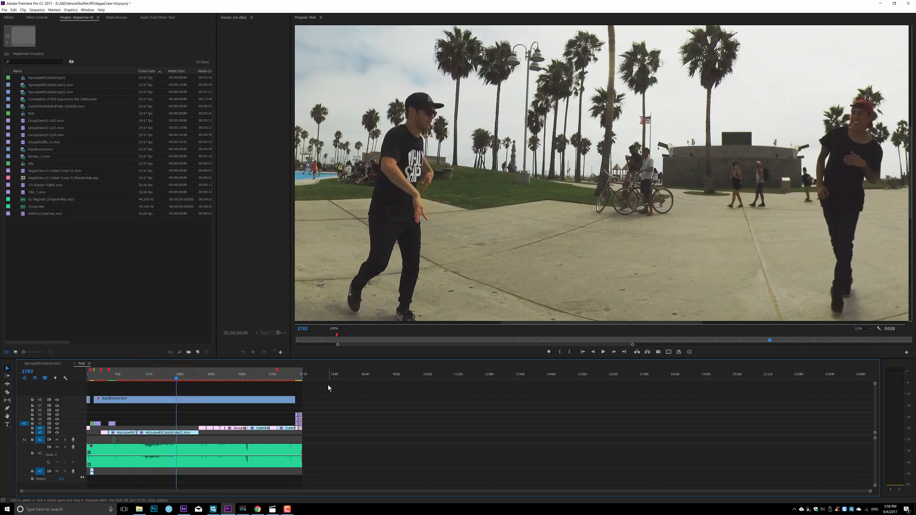
pyautogui.moveTo(193, 365)
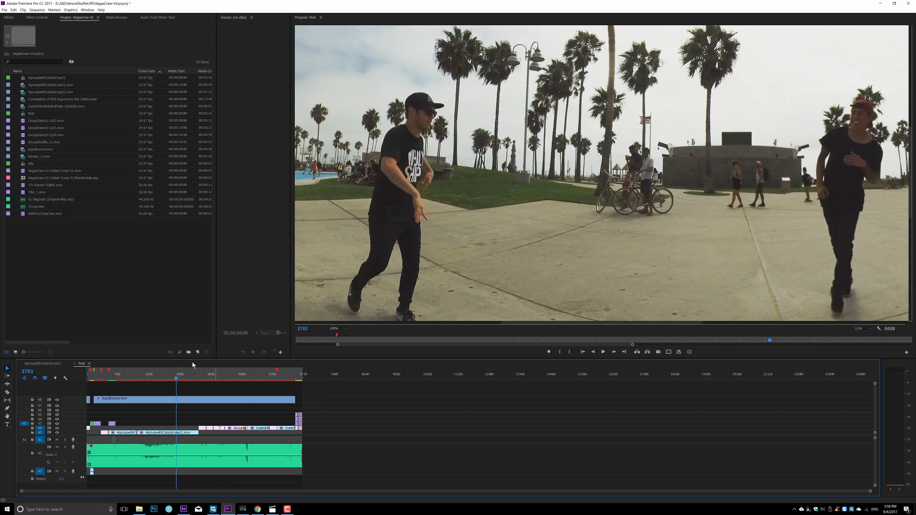
# Step: Launch the media export settings for the 360 dance sequence via File > Export > Media
pyautogui.click(5, 10)
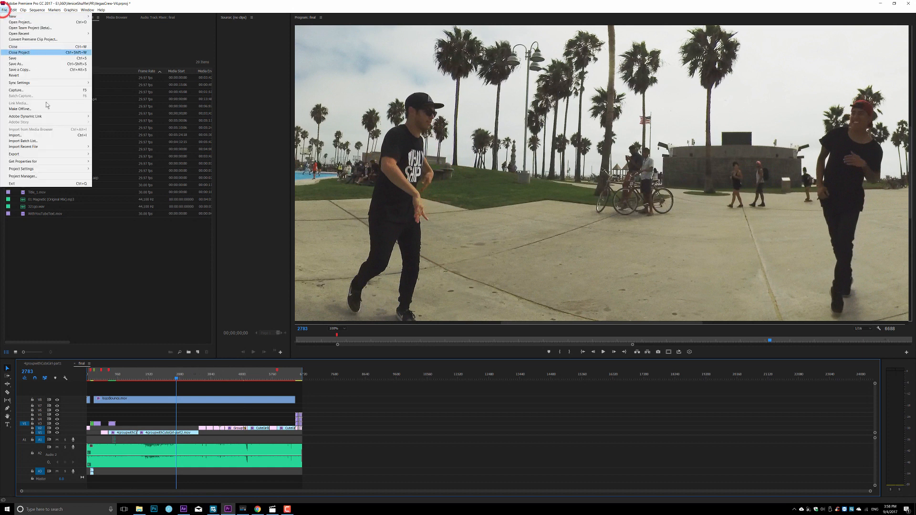
pyautogui.moveTo(13, 155)
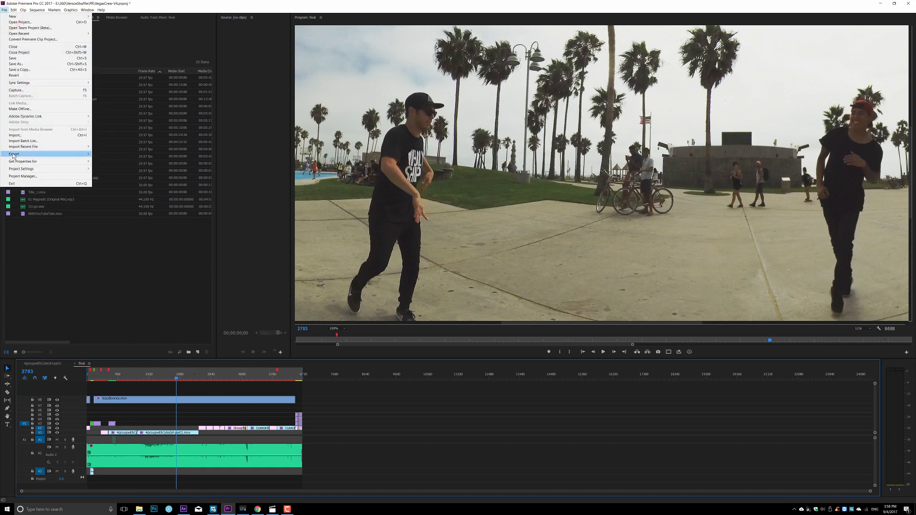
pyautogui.click(14, 154)
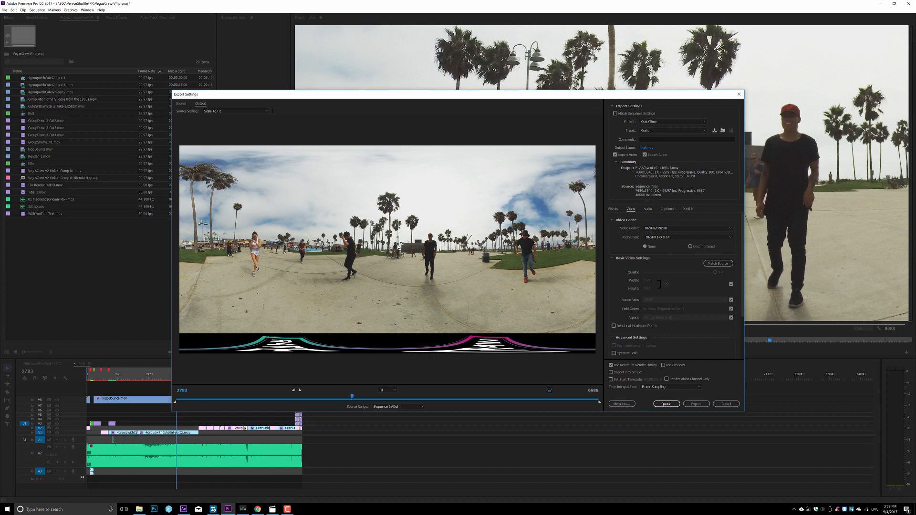
pyautogui.moveTo(471, 287)
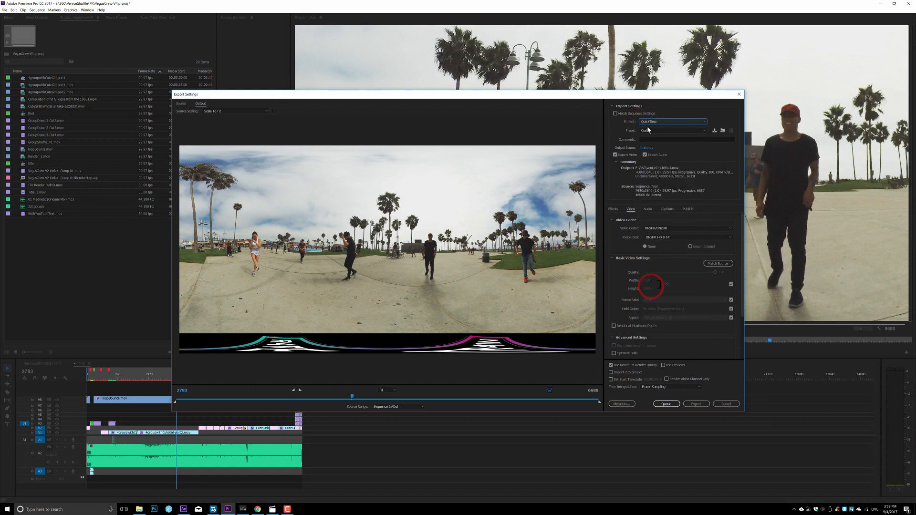
# Step: Choose the DNxHR/DNxHD video codec with a DNxHR 8-bit quality profile
pyautogui.click(686, 228)
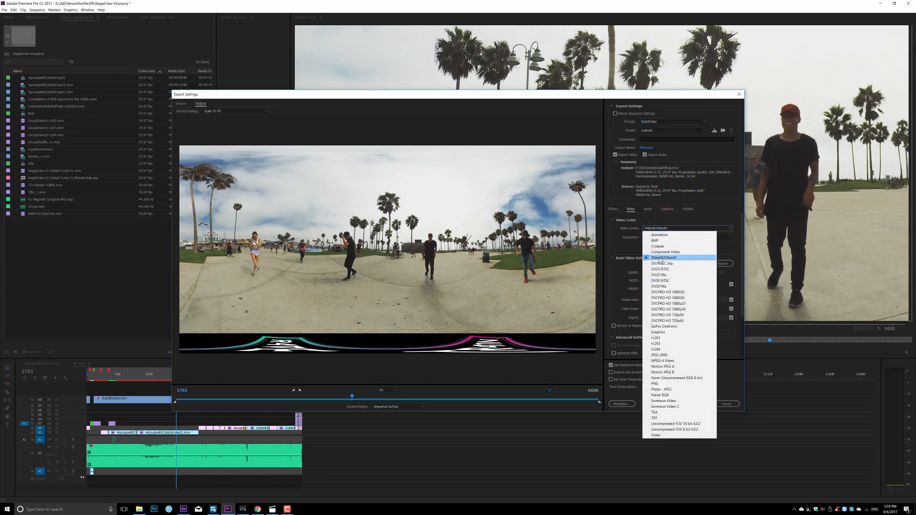
pyautogui.click(661, 258)
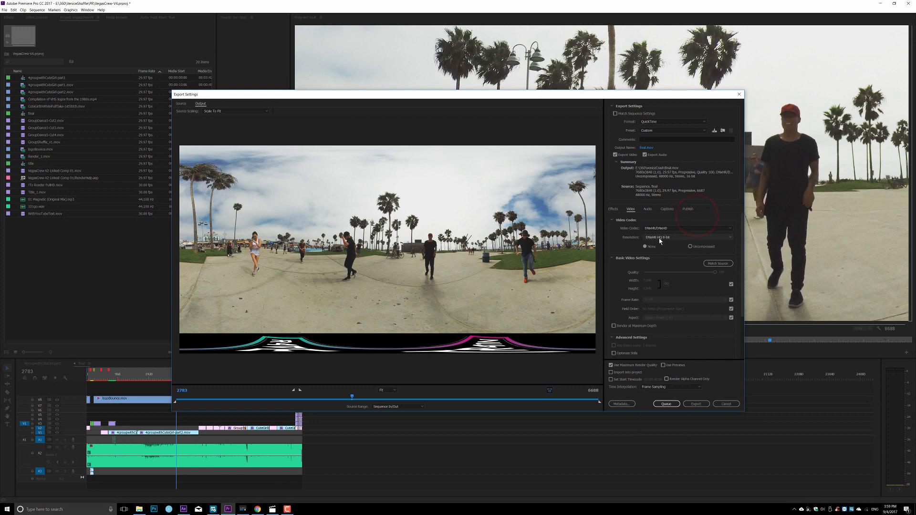
pyautogui.click(686, 237)
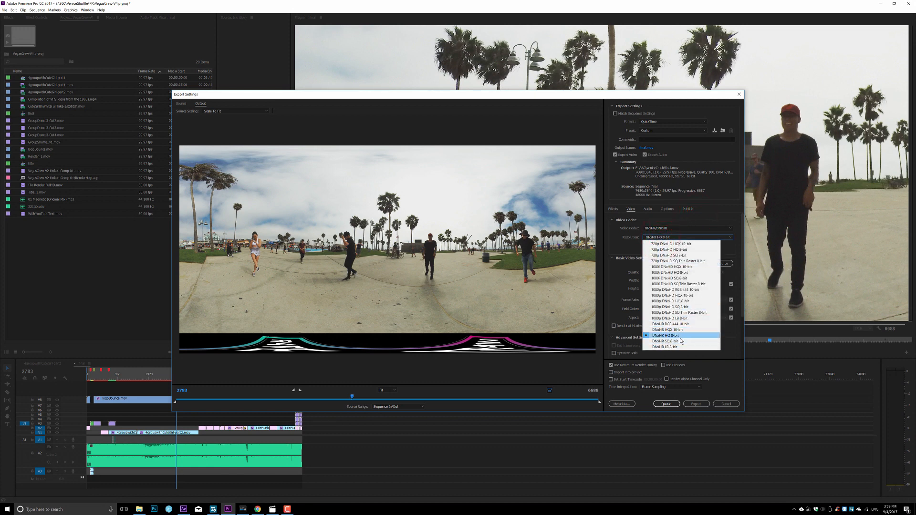
pyautogui.moveTo(677, 330)
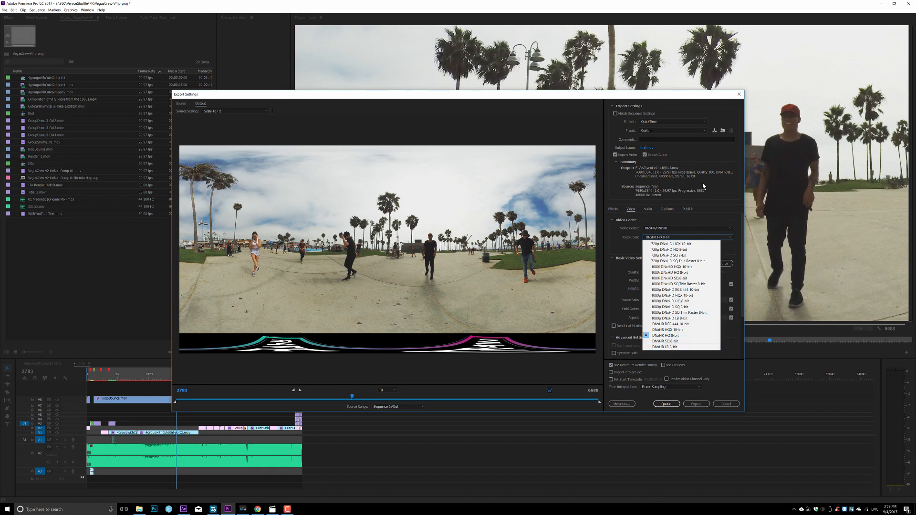
pyautogui.moveTo(669, 354)
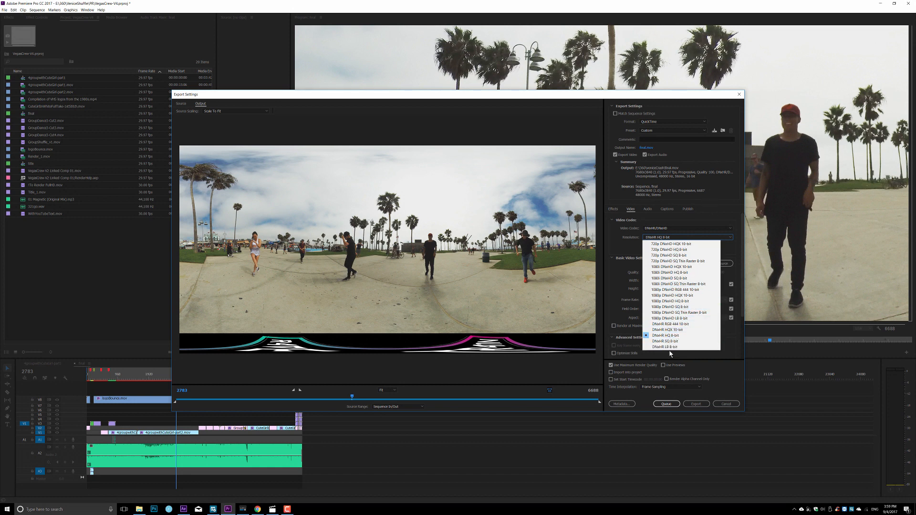
pyautogui.click(667, 336)
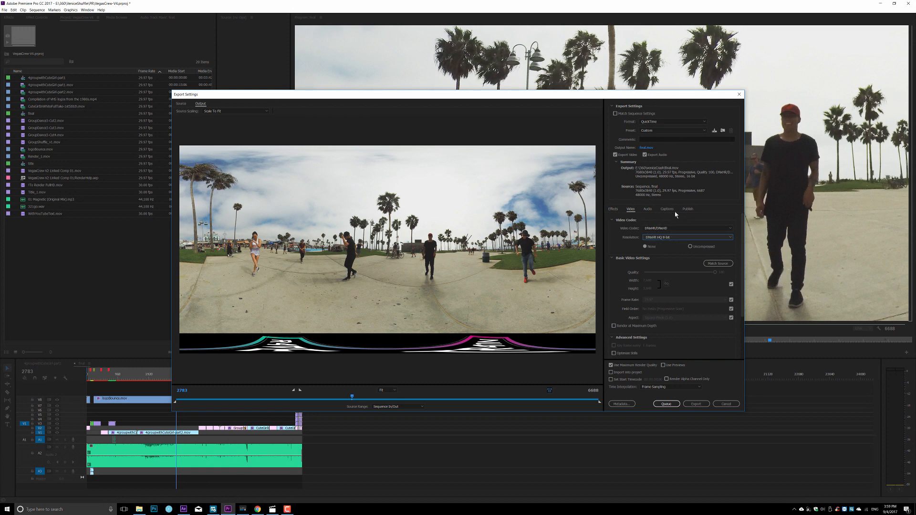
pyautogui.moveTo(686, 275)
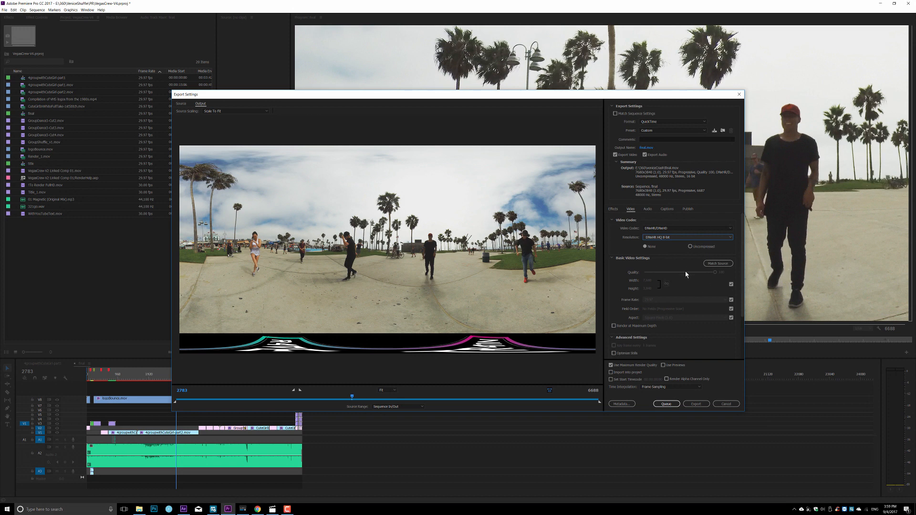
pyautogui.moveTo(718, 263)
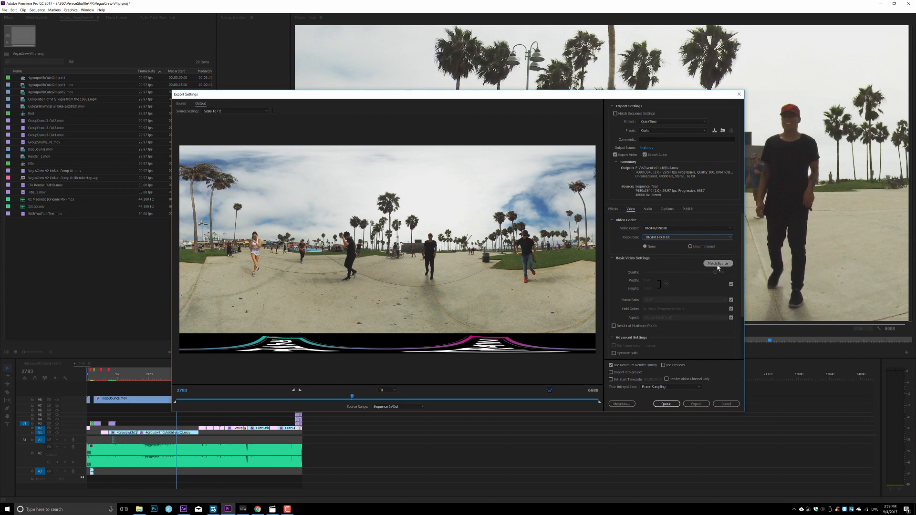
# Step: Match video settings to source, mark output as monoscopic VR, and toggle maximum render quality
pyautogui.click(718, 263)
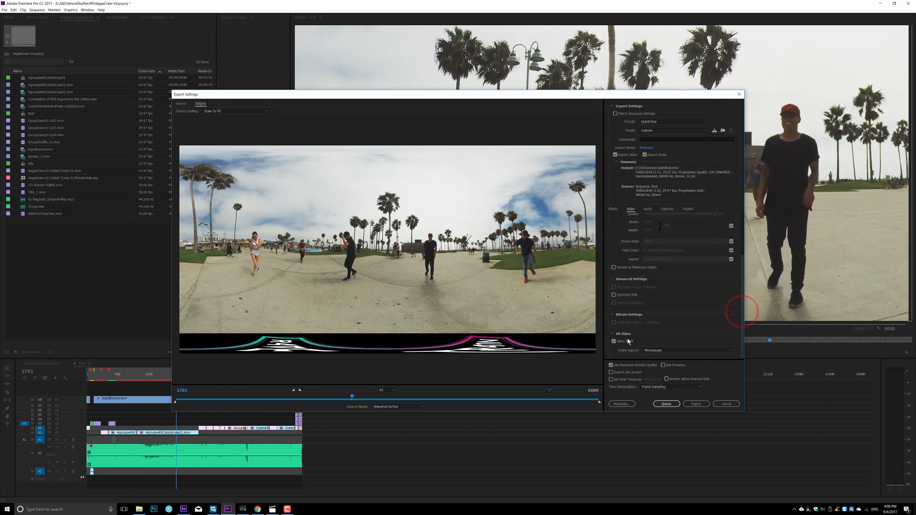
pyautogui.click(612, 342)
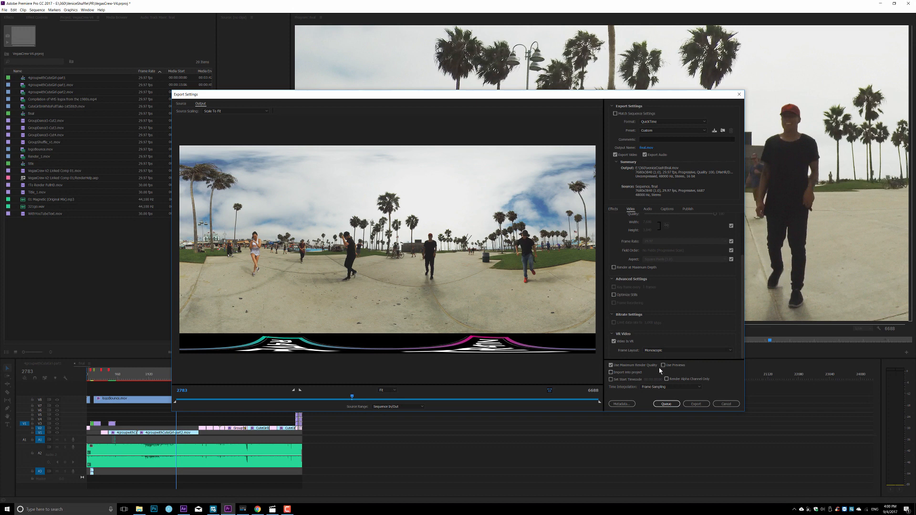
pyautogui.moveTo(628, 368)
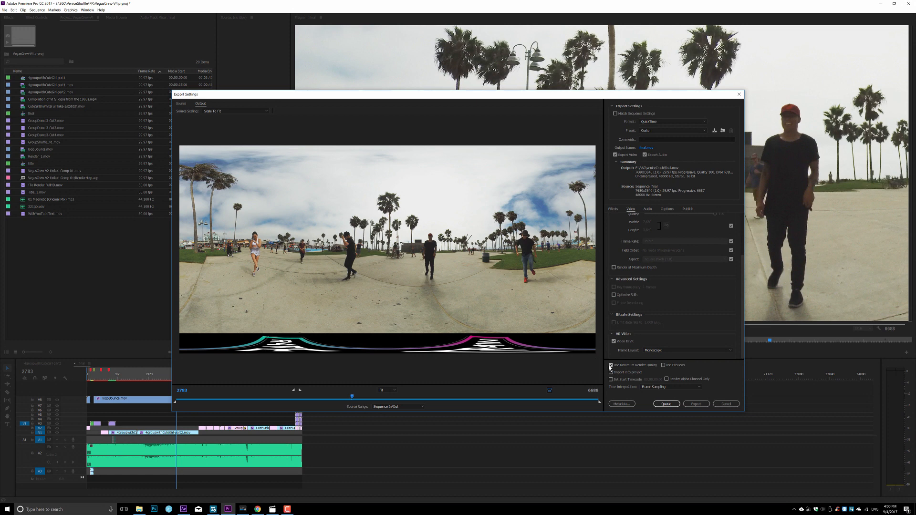
pyautogui.click(611, 366)
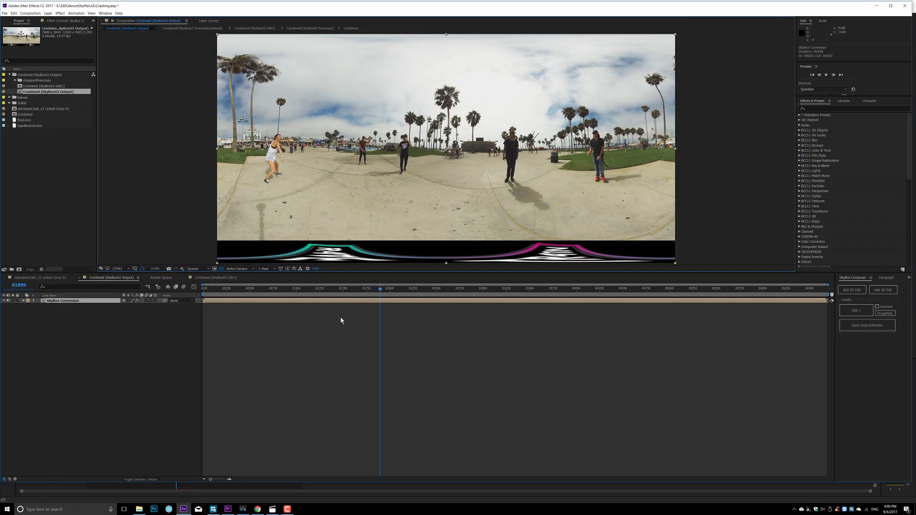
pyautogui.moveTo(320, 308)
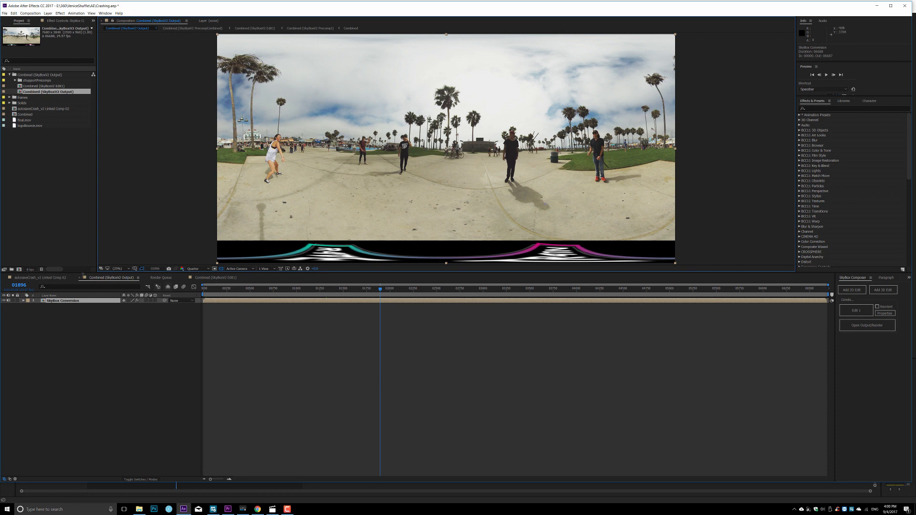
pyautogui.moveTo(370, 260)
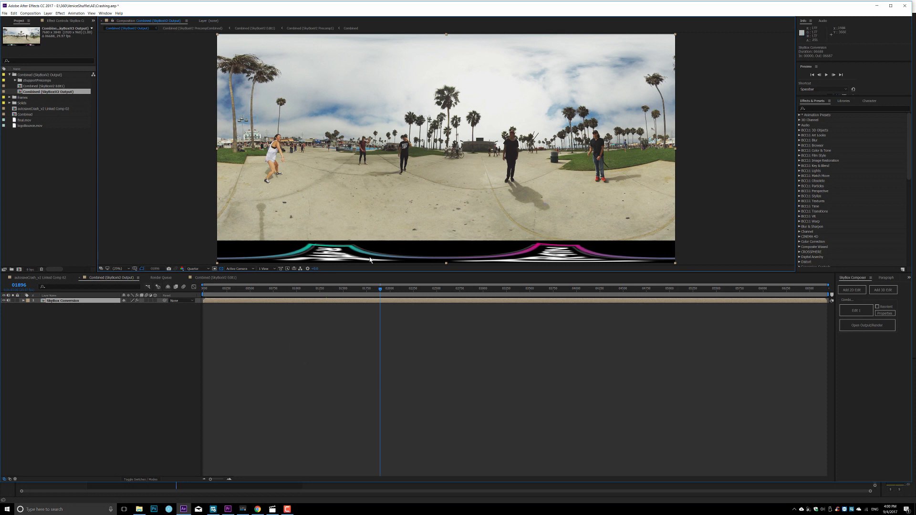
pyautogui.moveTo(314, 249)
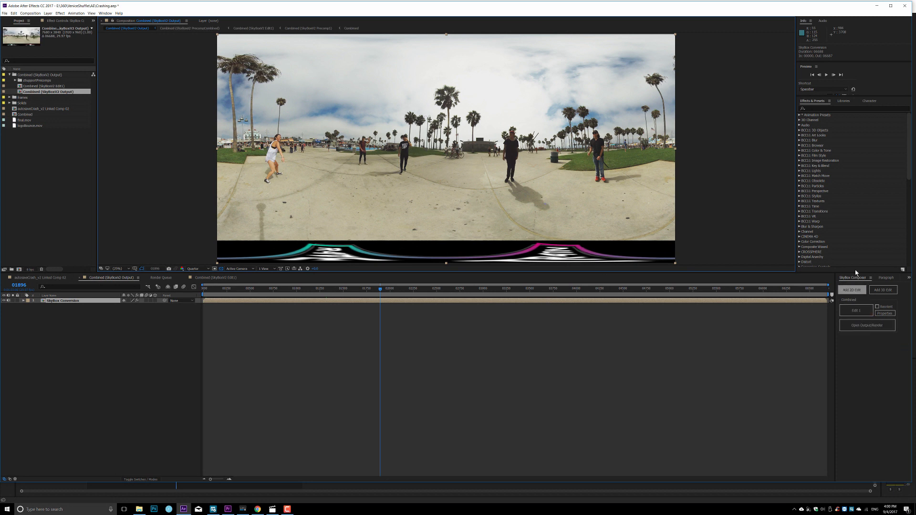
# Step: Switch to the Combined (SkyboxV2 Output) composition from the Skybox Converter panel
pyautogui.click(855, 310)
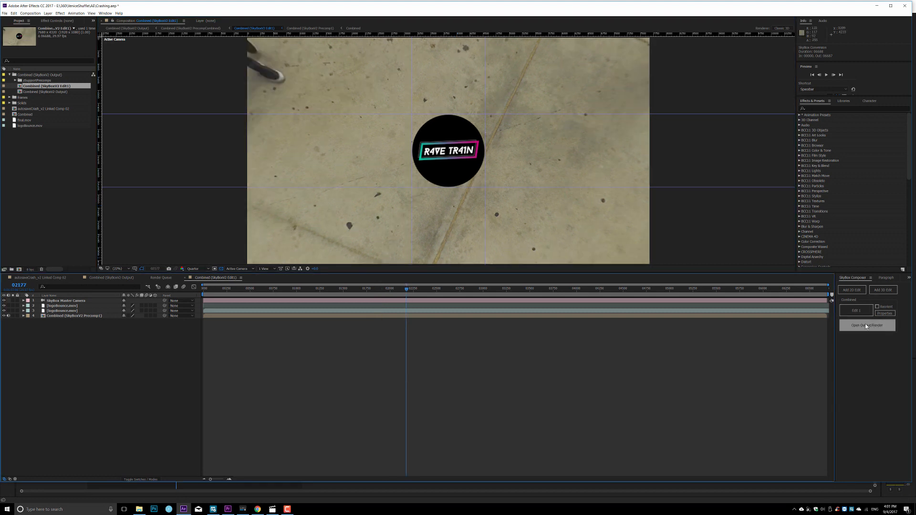
pyautogui.click(126, 28)
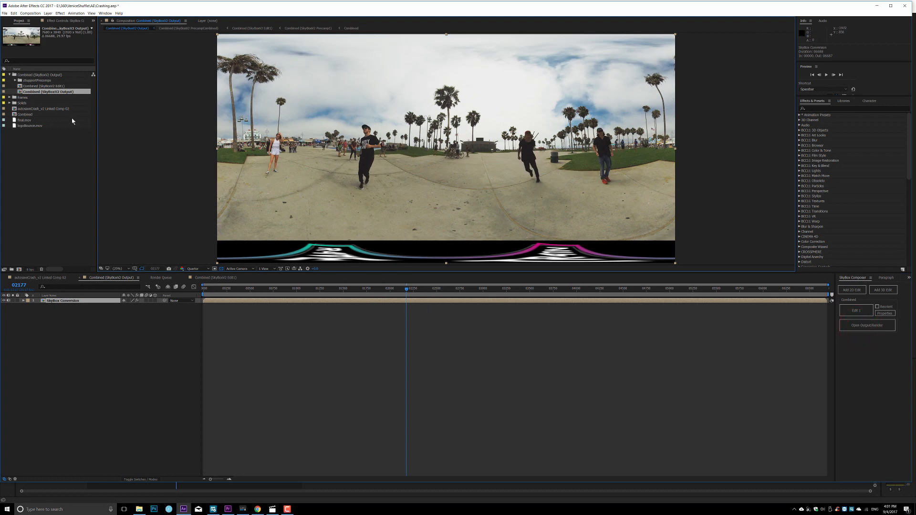
pyautogui.moveTo(362, 162)
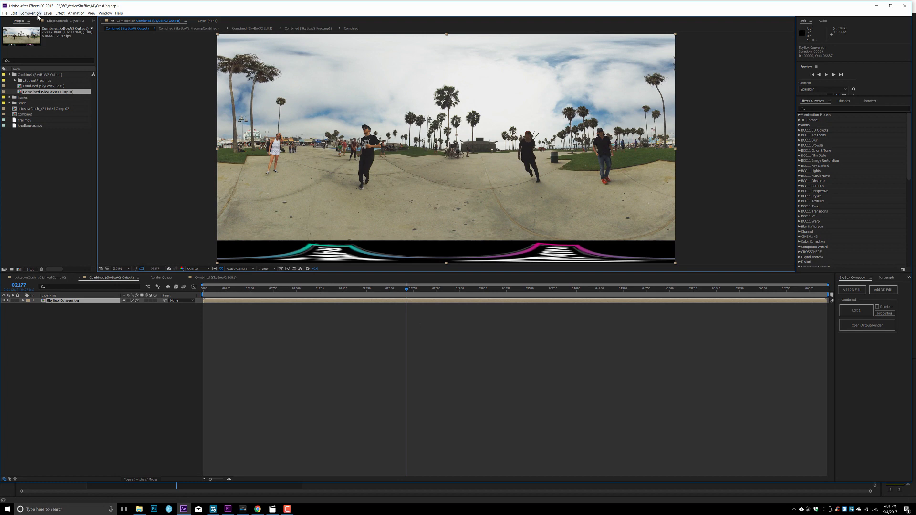
# Step: Add the composition to the Render Queue, save the QuickTime output in Documents, and open its output module
pyautogui.click(30, 12)
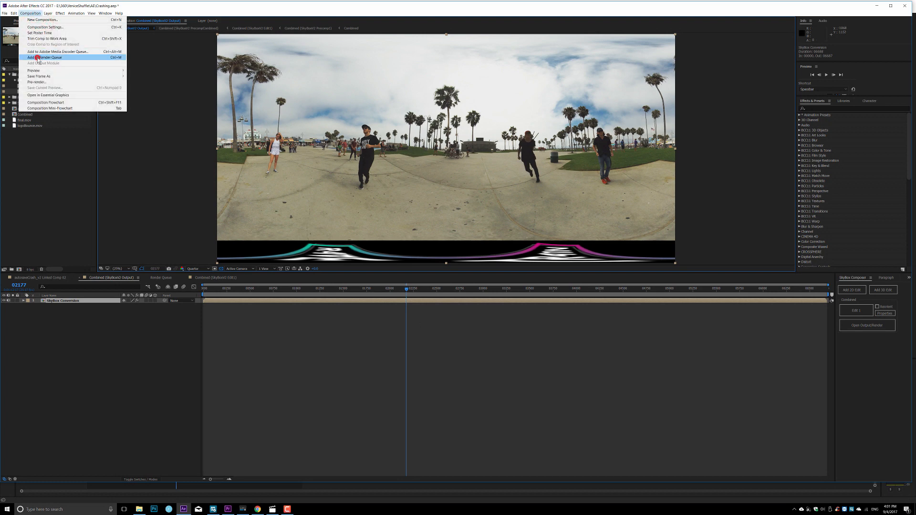
pyautogui.click(45, 57)
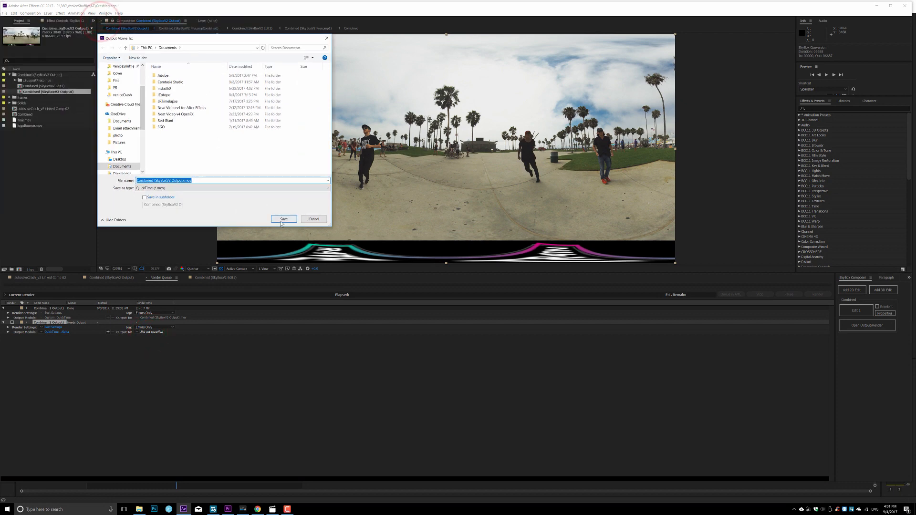
pyautogui.click(284, 218)
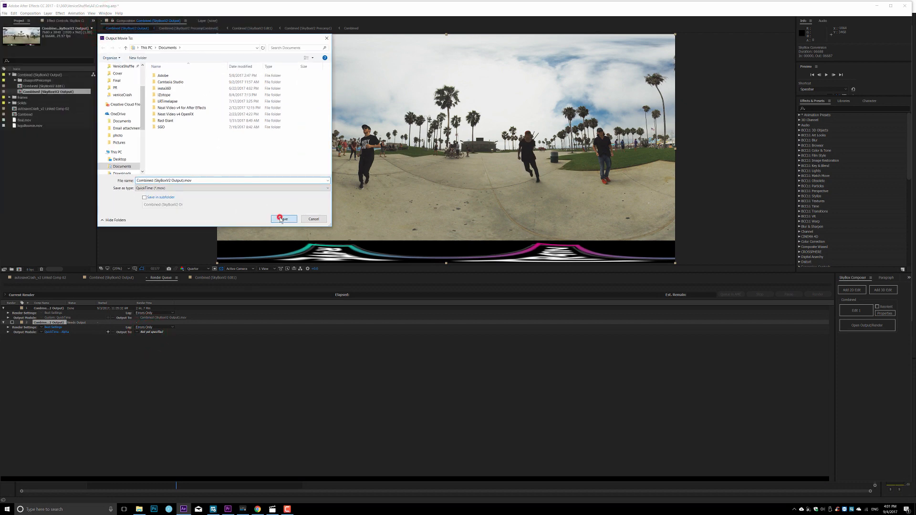
pyautogui.click(283, 219)
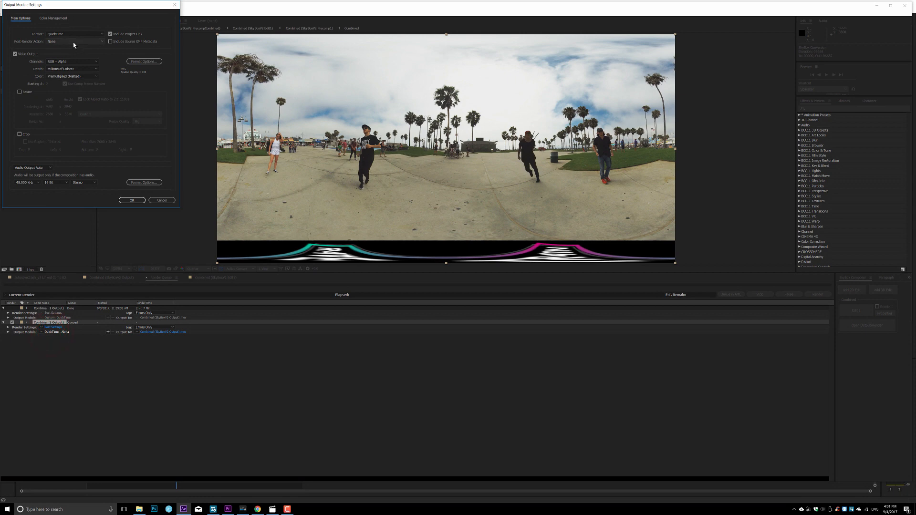
# Step: Set channels to RGB and the QuickTime codec to DNxHR/DNxHD at DNxHR HQ 8-bit, then confirm
pyautogui.click(73, 61)
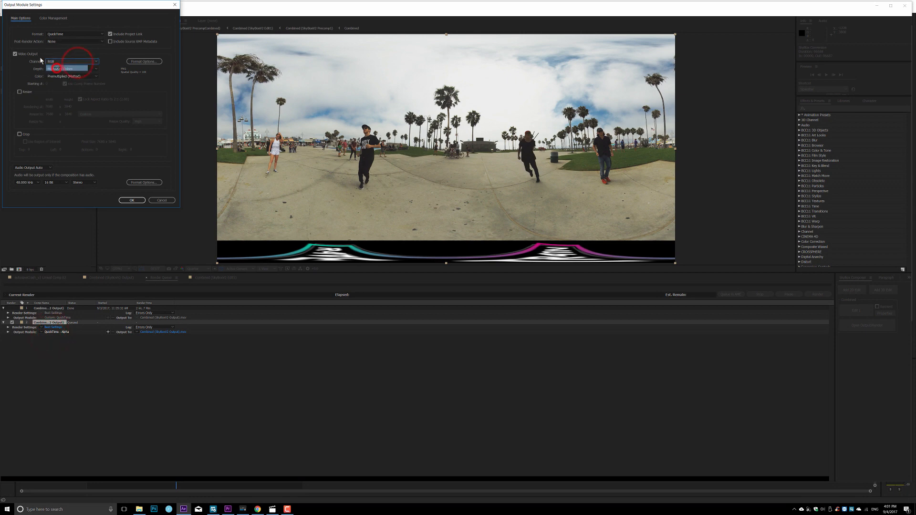
pyautogui.click(144, 62)
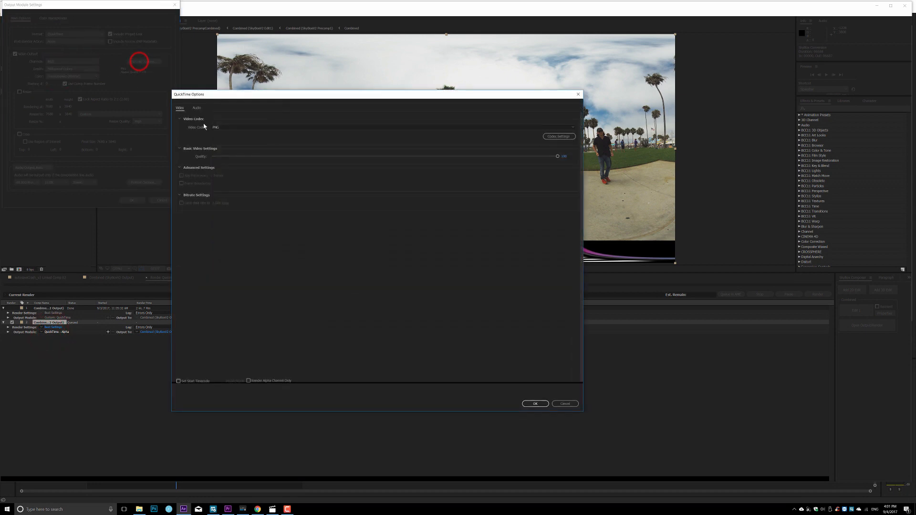
pyautogui.click(392, 127)
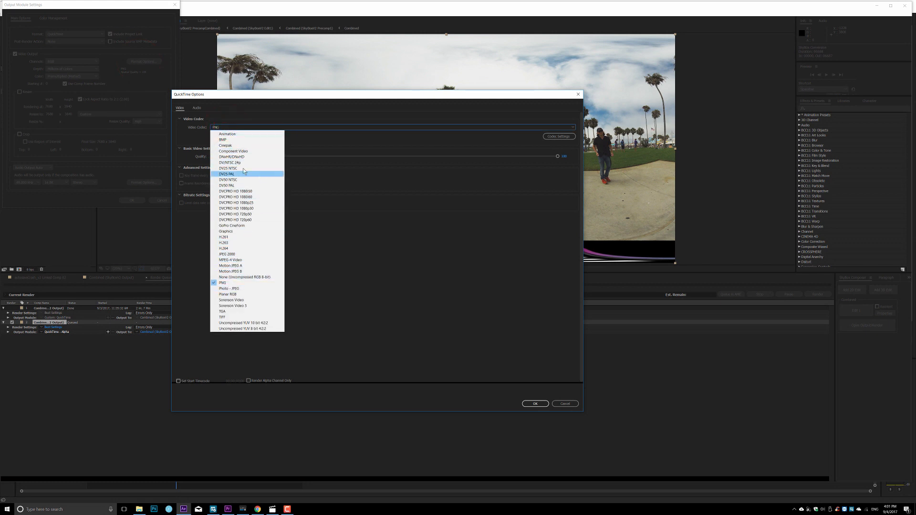
pyautogui.moveTo(231, 157)
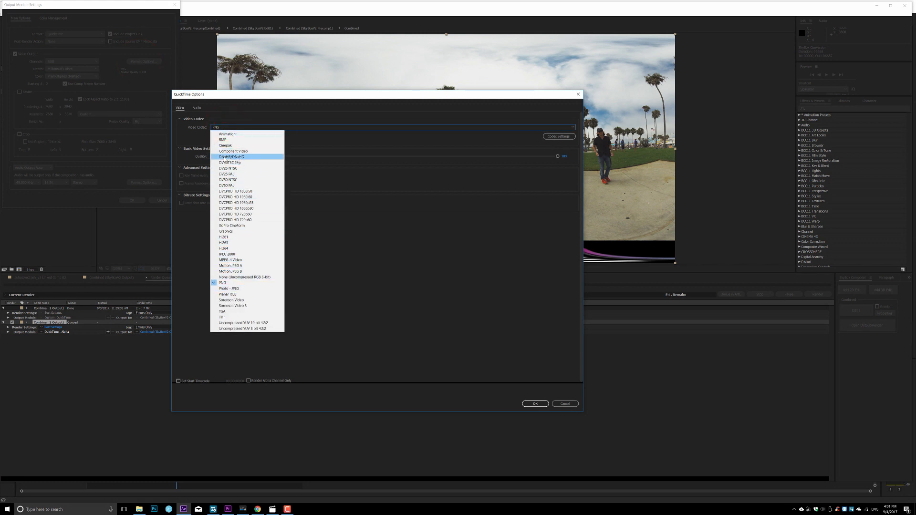
pyautogui.click(232, 156)
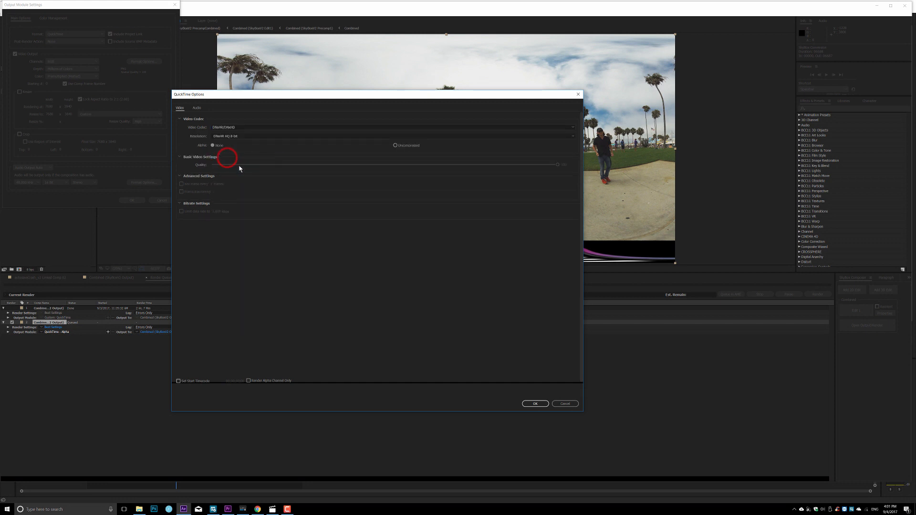
pyautogui.click(391, 137)
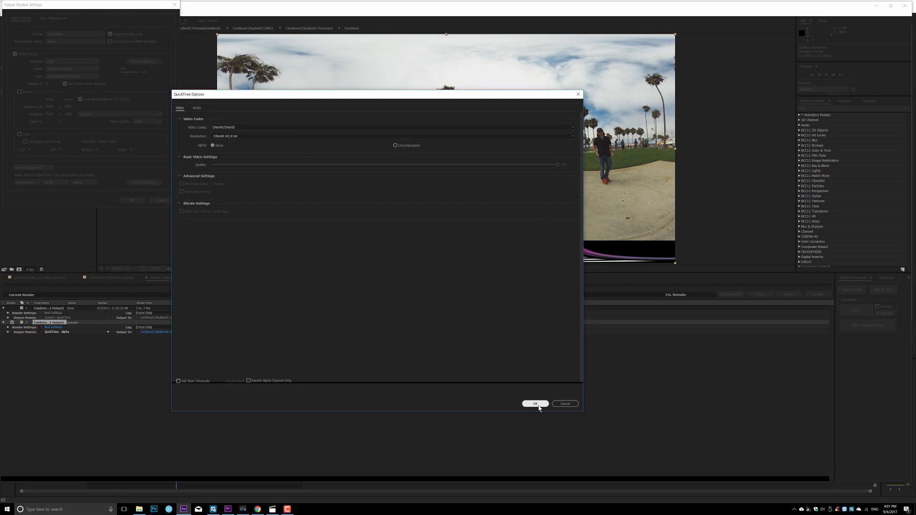
pyautogui.click(535, 404)
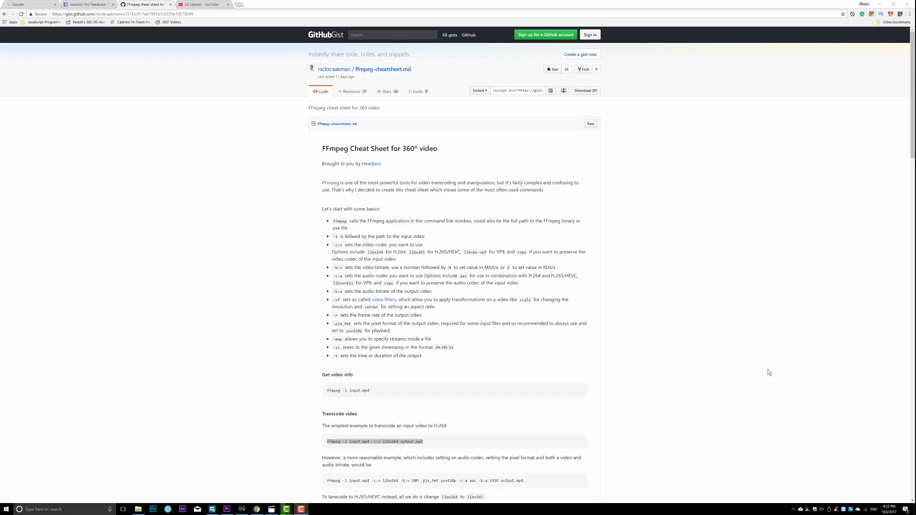
pyautogui.moveTo(610, 264)
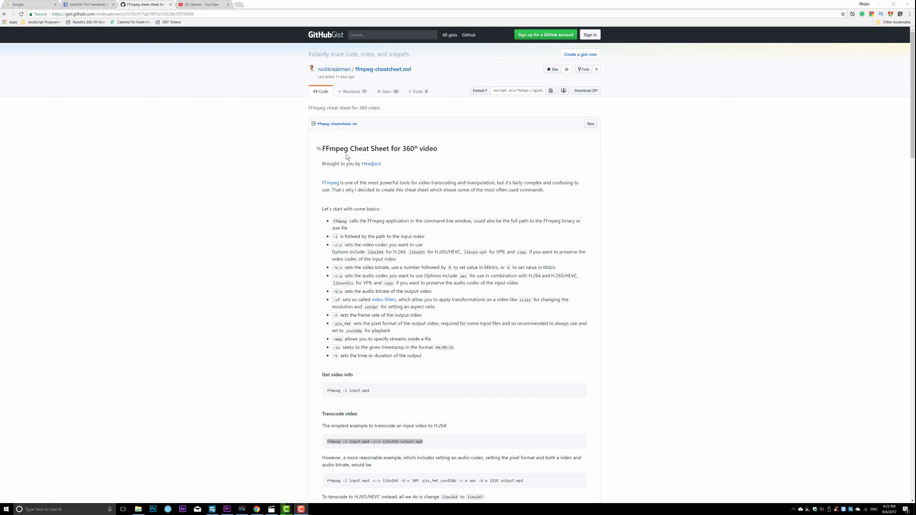
pyautogui.moveTo(289, 145)
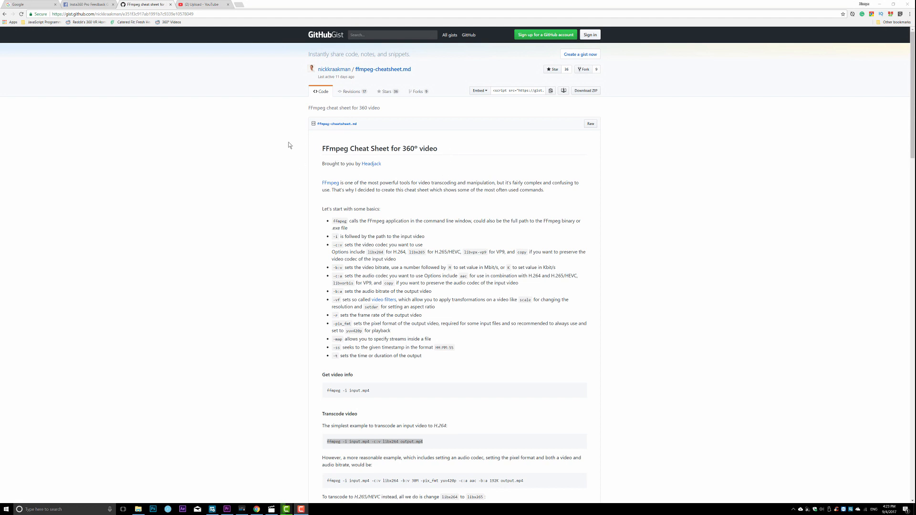
pyautogui.moveTo(461, 138)
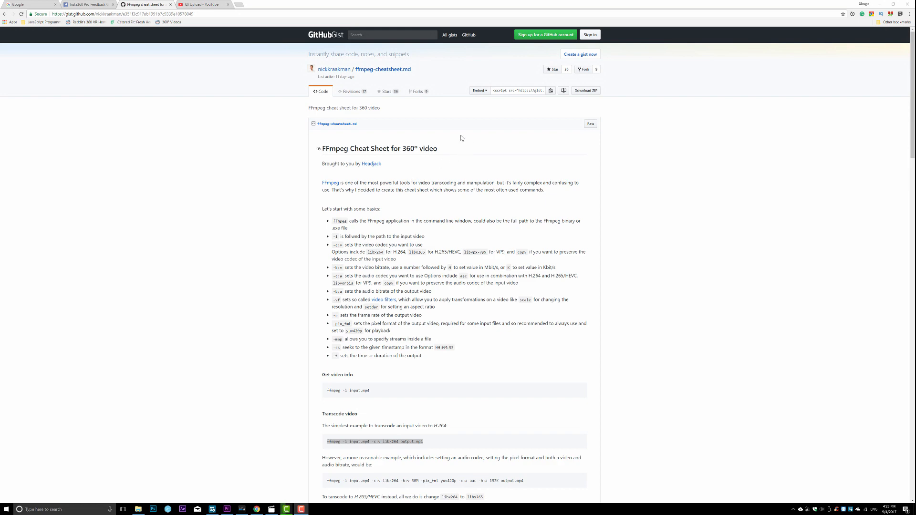
pyautogui.moveTo(484, 243)
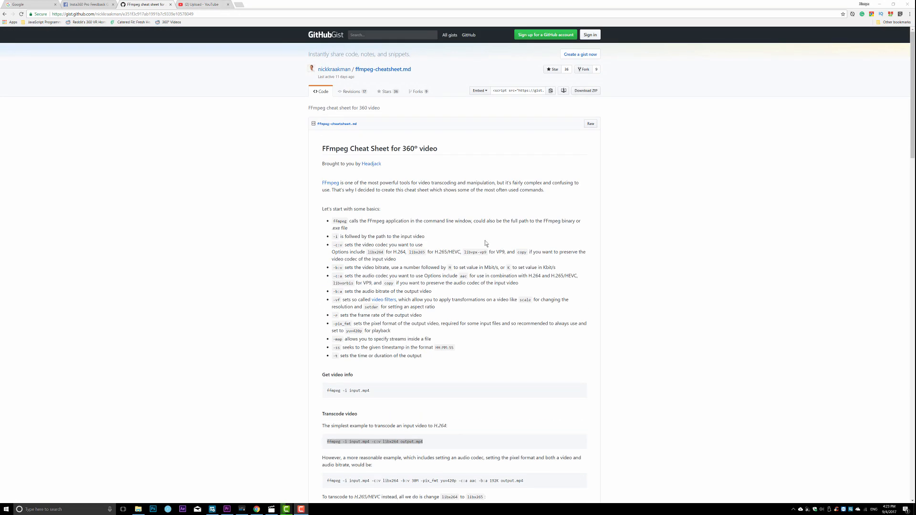
pyautogui.moveTo(485, 245)
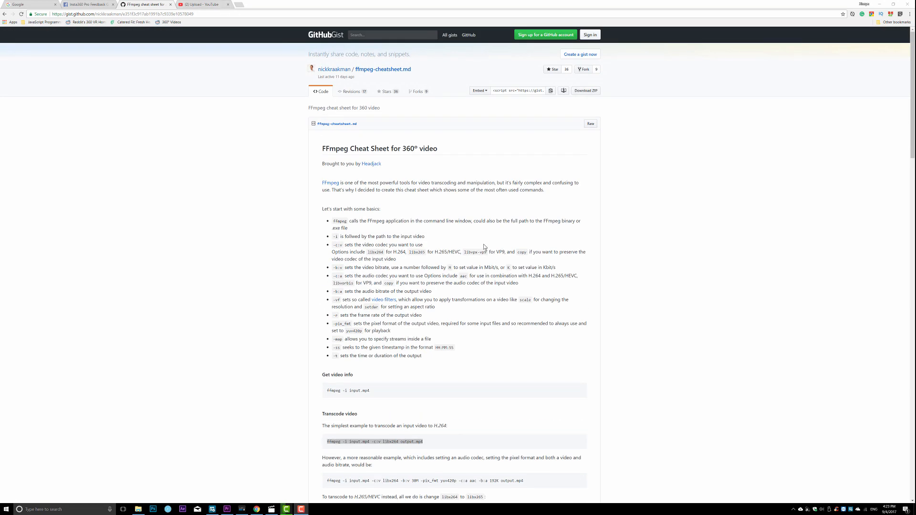
pyautogui.moveTo(361, 296)
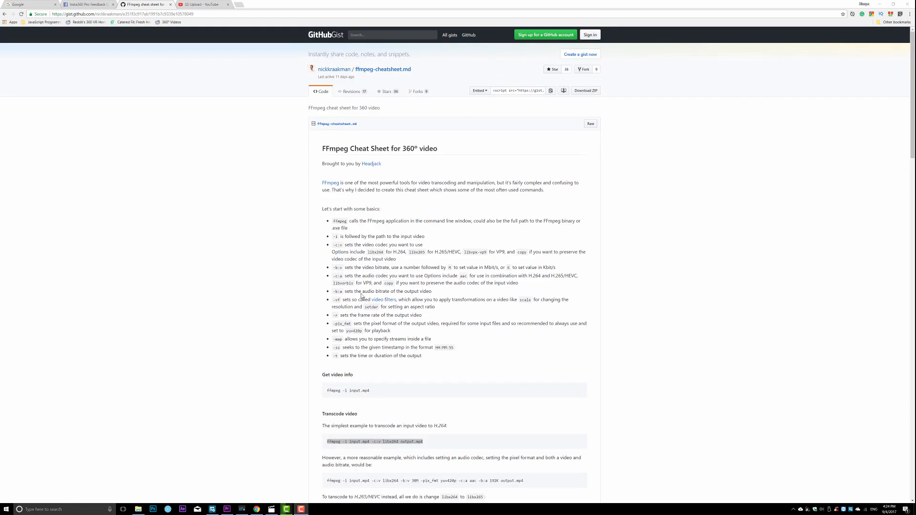
# Step: Select the FFmpeg 360° cheat sheet gist URL and scroll through the page
pyautogui.click(366, 150)
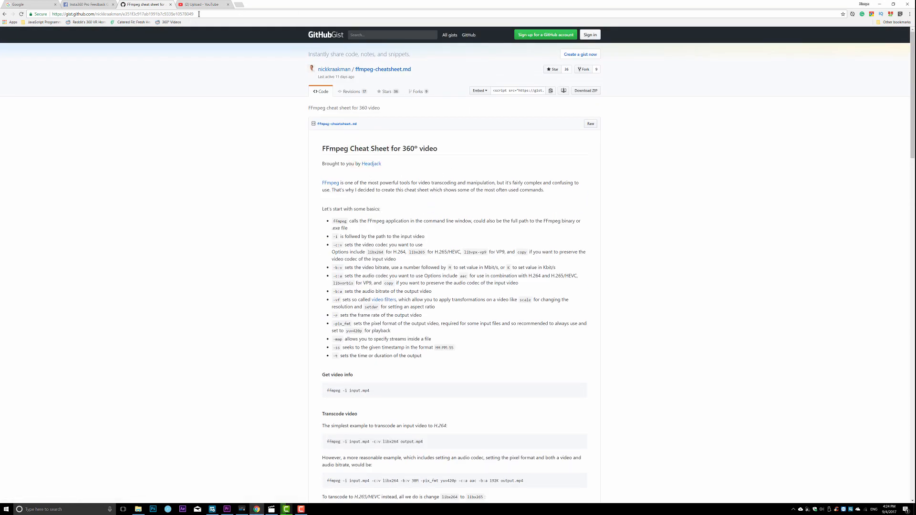
pyautogui.click(116, 13)
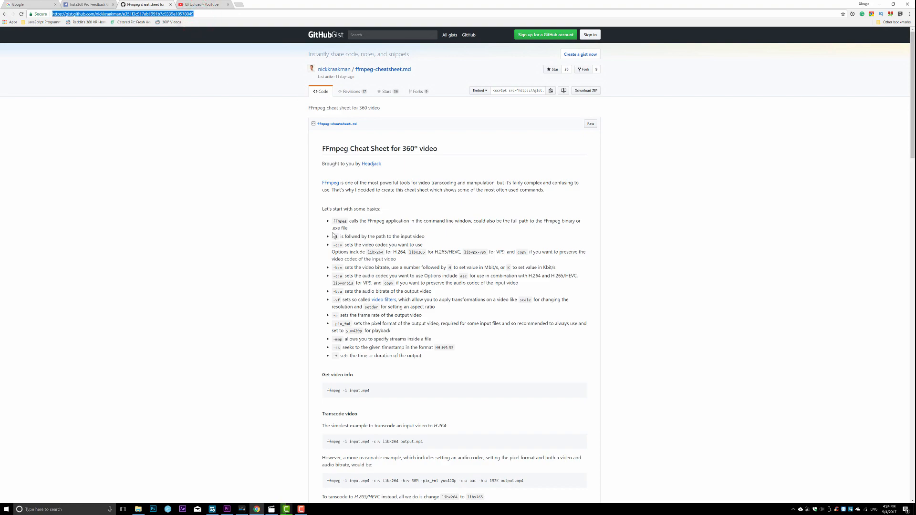
pyautogui.scroll(-3)
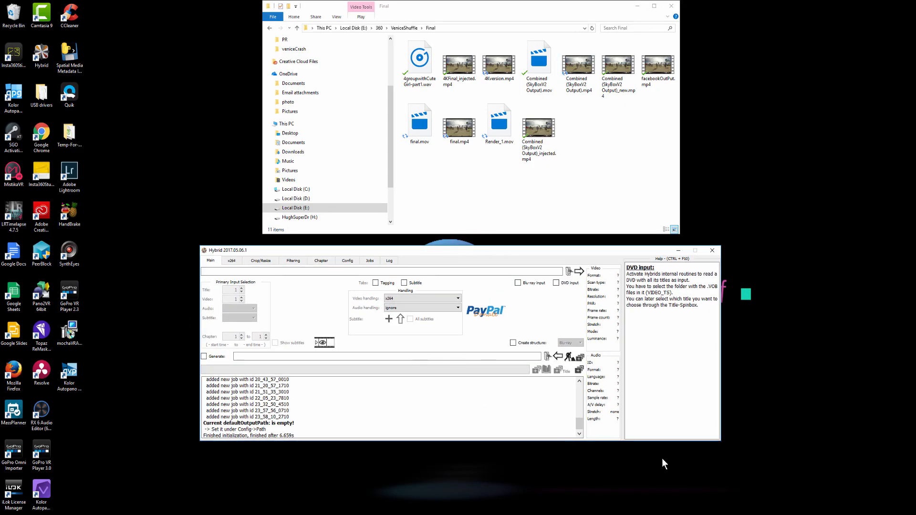
# Step: Load Combined (SkyBoxV2 Output).mov as Hybrid's input and set audio handling to custom
pyautogui.click(718, 444)
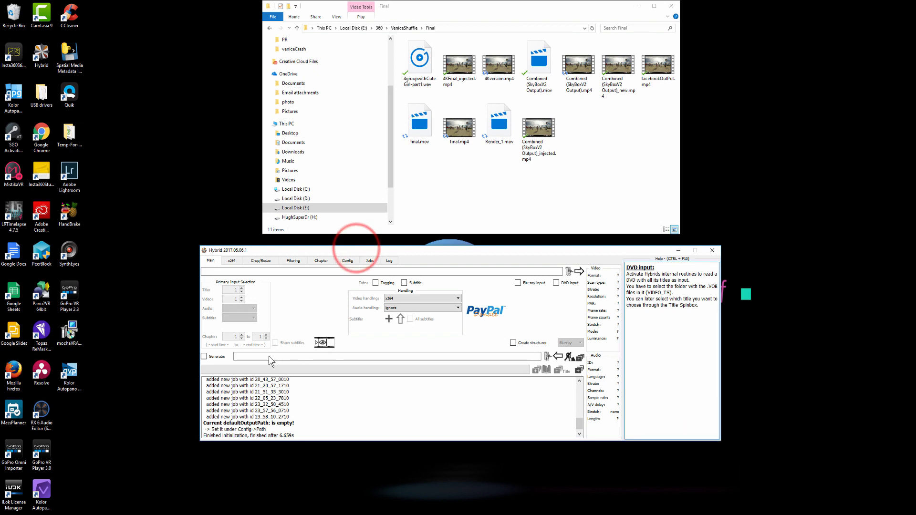
pyautogui.moveTo(221, 252)
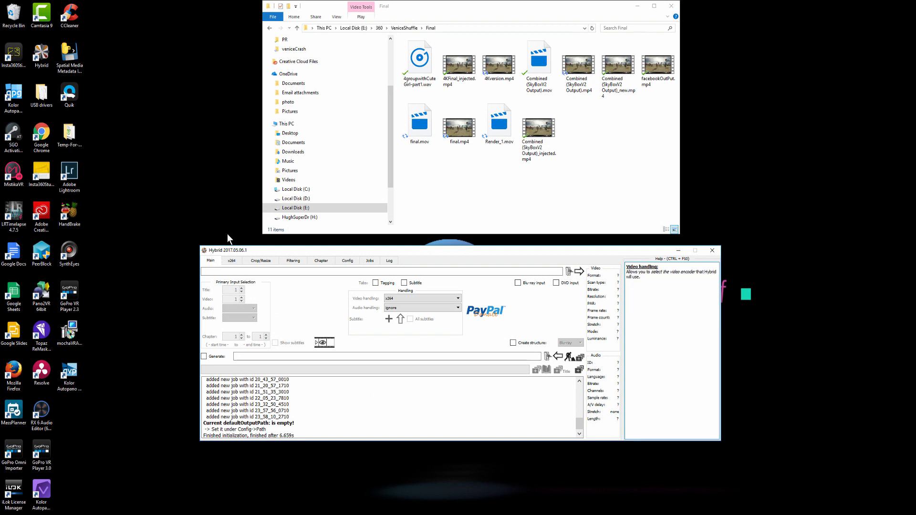
pyautogui.moveTo(409, 296)
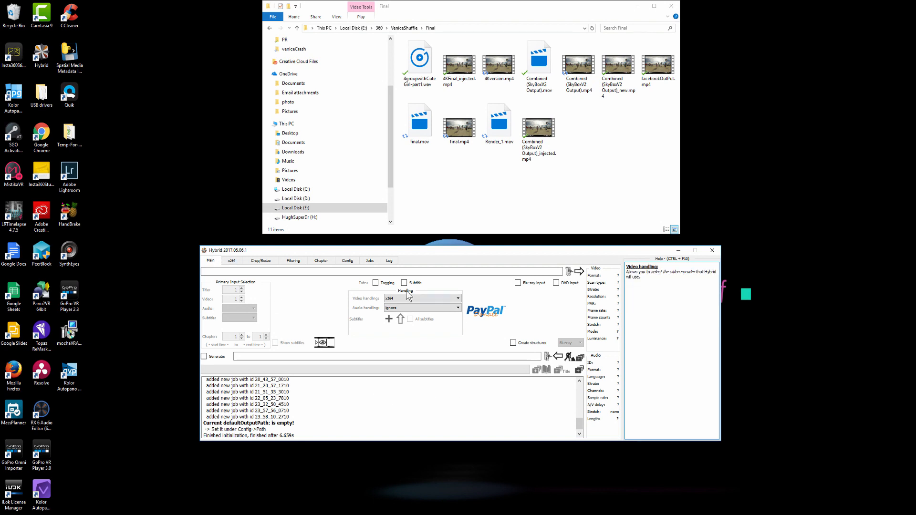
pyautogui.moveTo(424, 408)
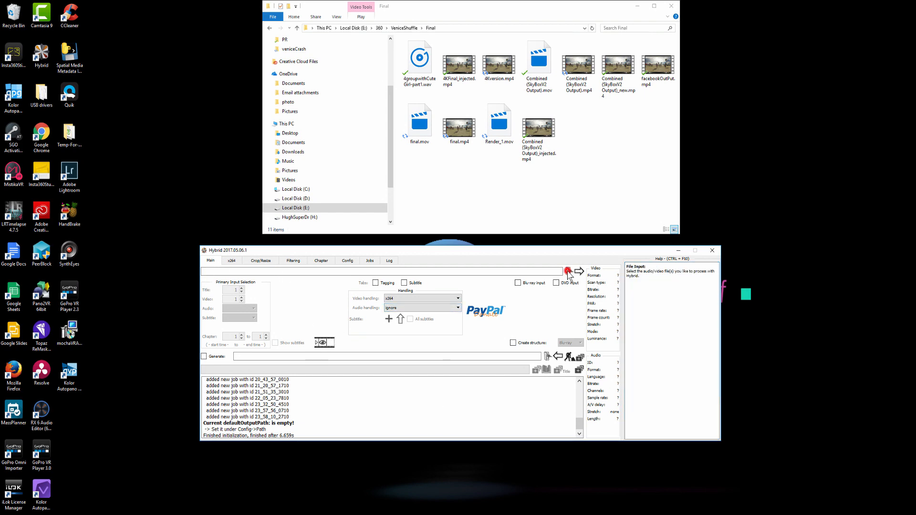
pyautogui.click(567, 271)
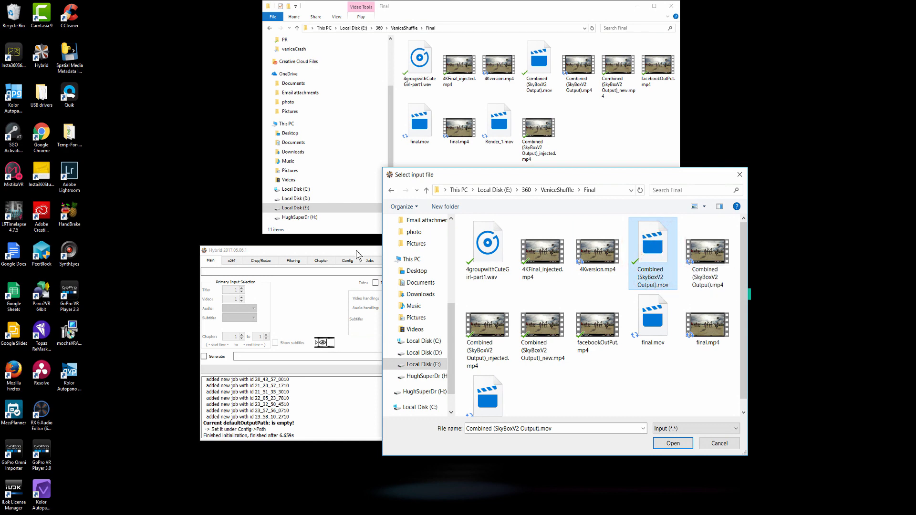
pyautogui.click(672, 443)
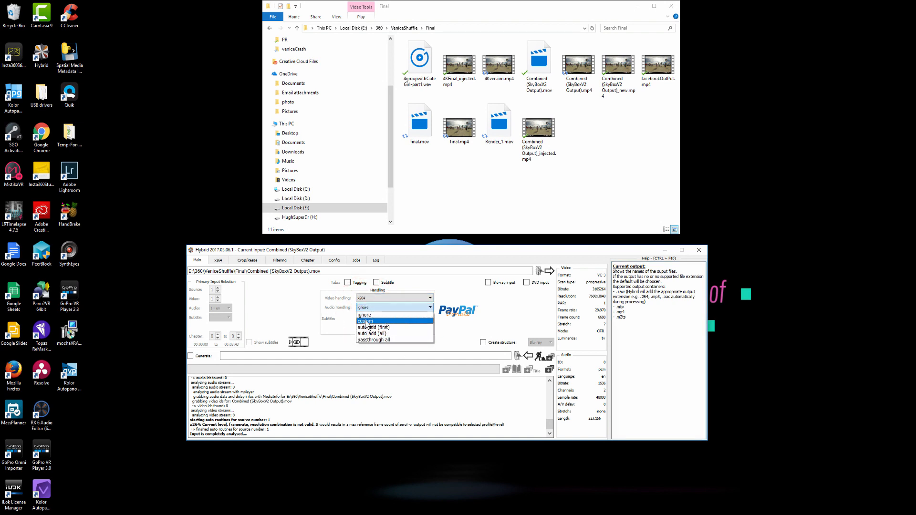
pyautogui.click(366, 321)
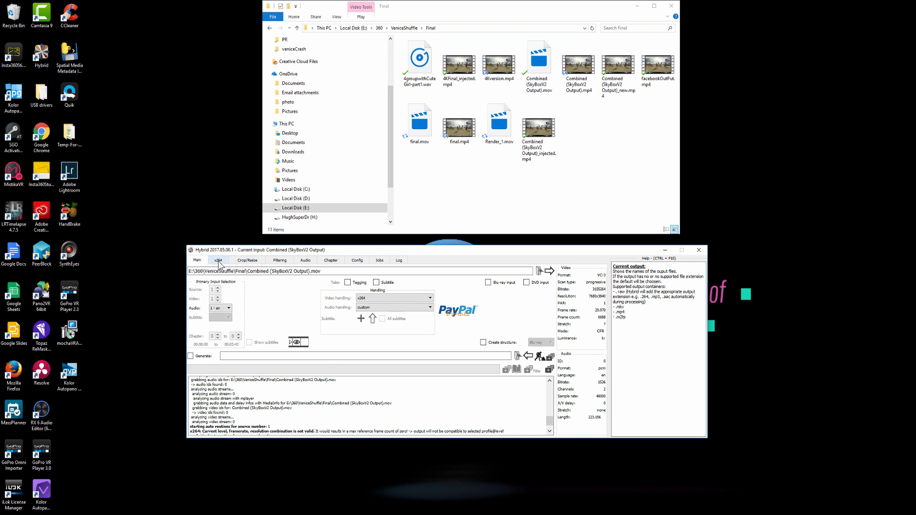
# Step: Set x264 to average bitrate (1-pass) with AVC profile/level set to None
pyautogui.click(217, 260)
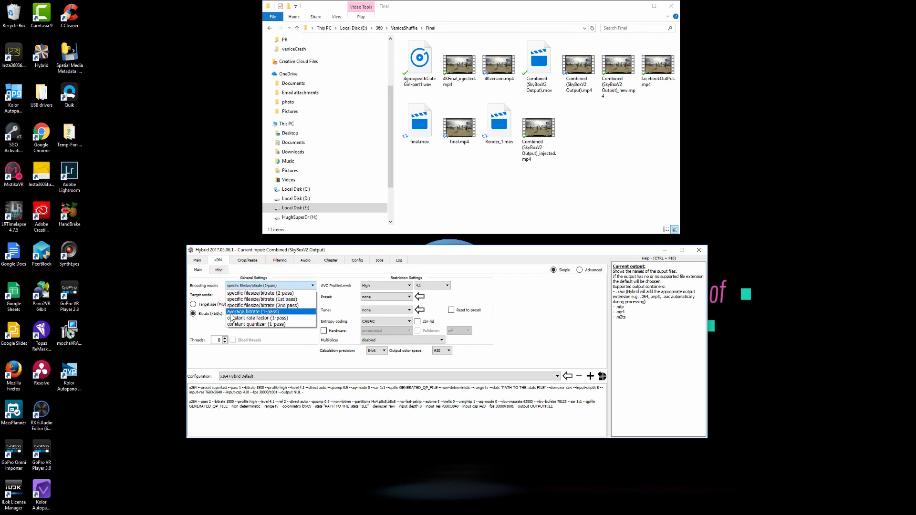
pyautogui.click(249, 311)
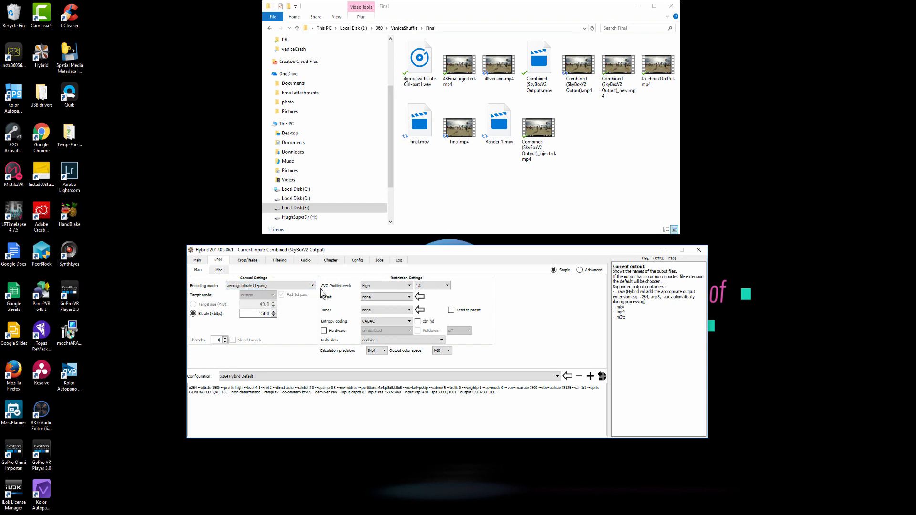
pyautogui.click(409, 285)
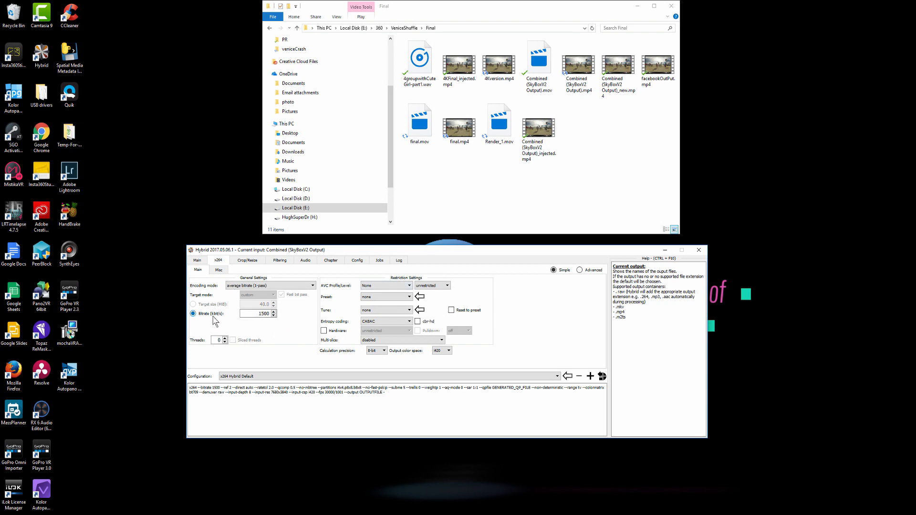
# Step: Raise the x264 average bitrate field to 200000 kbit/s
pyautogui.tripleClick(259, 314)
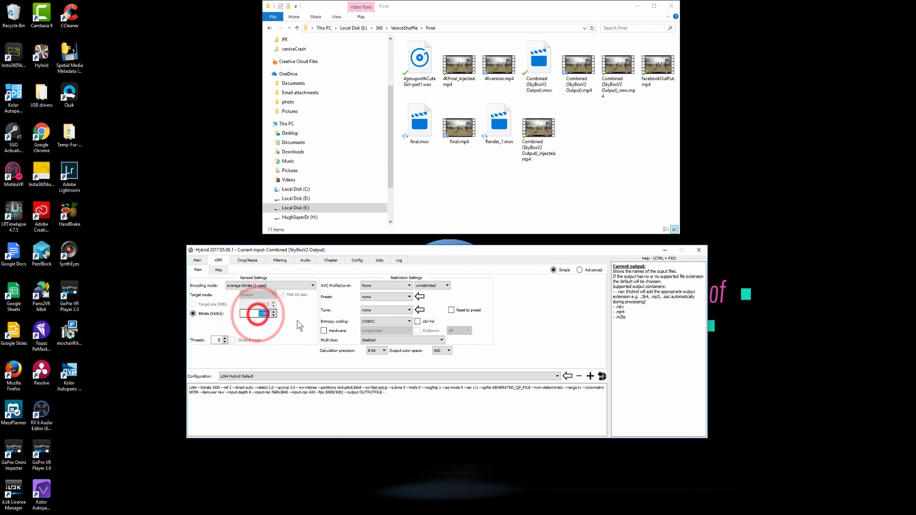
pyautogui.write('200000')
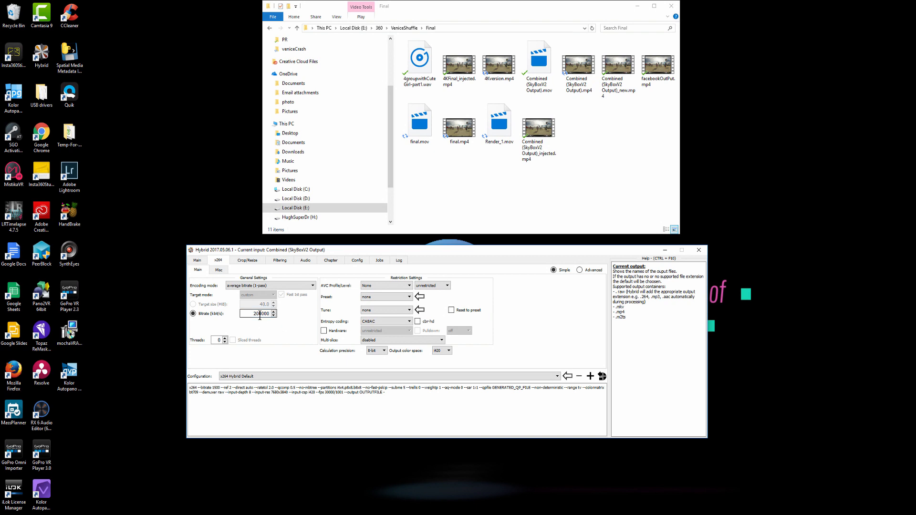
pyautogui.click(258, 314)
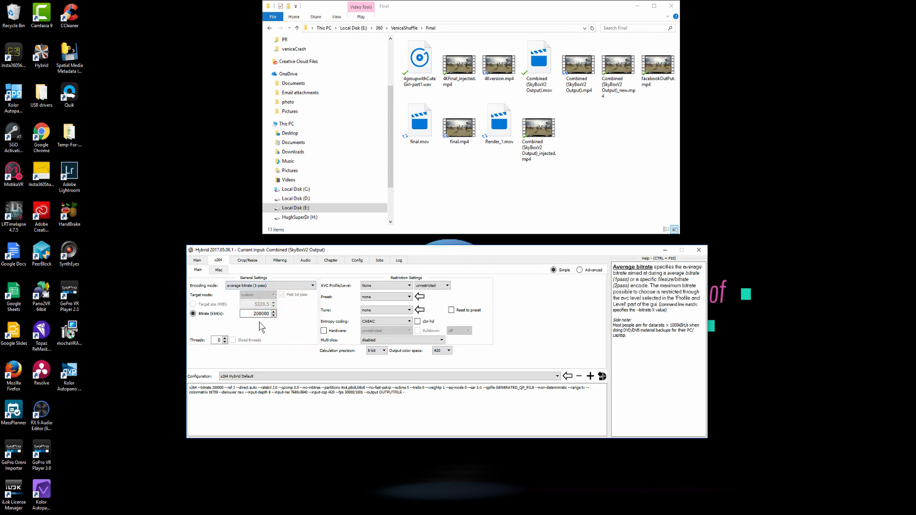
pyautogui.click(259, 314)
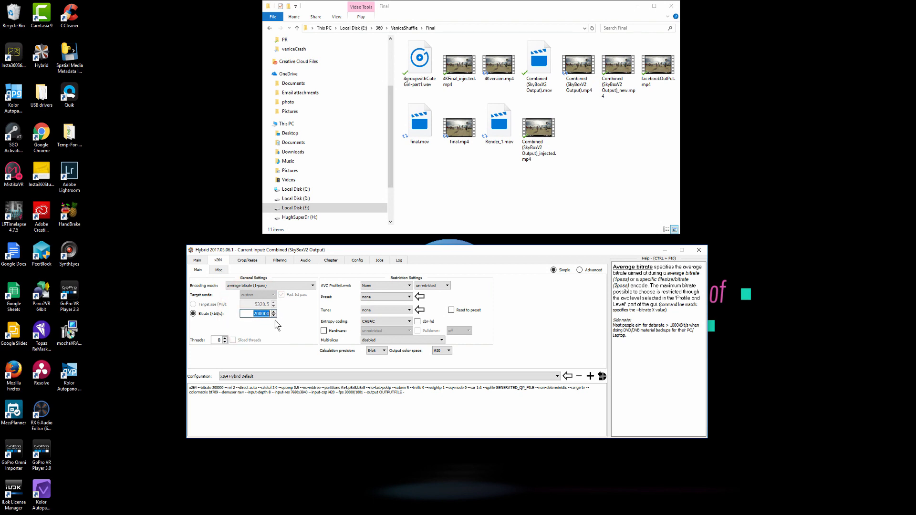
pyautogui.write('100000')
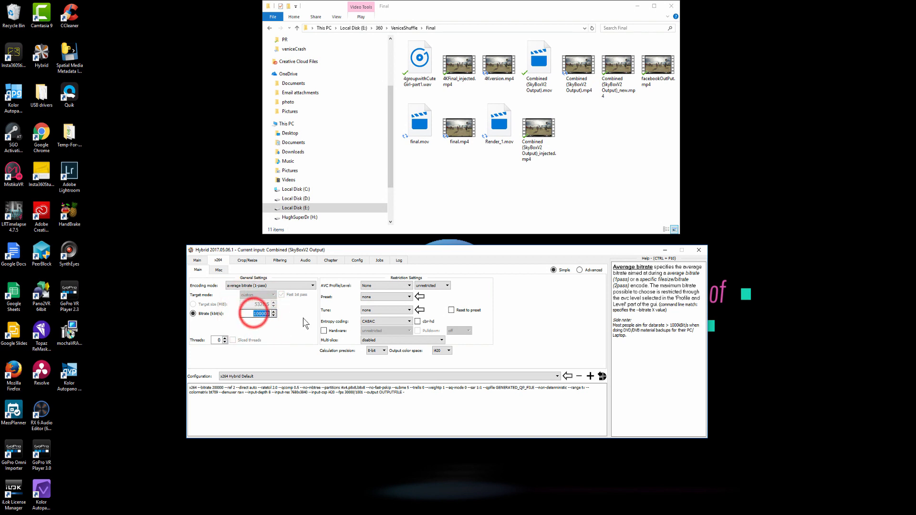
pyautogui.write('200000')
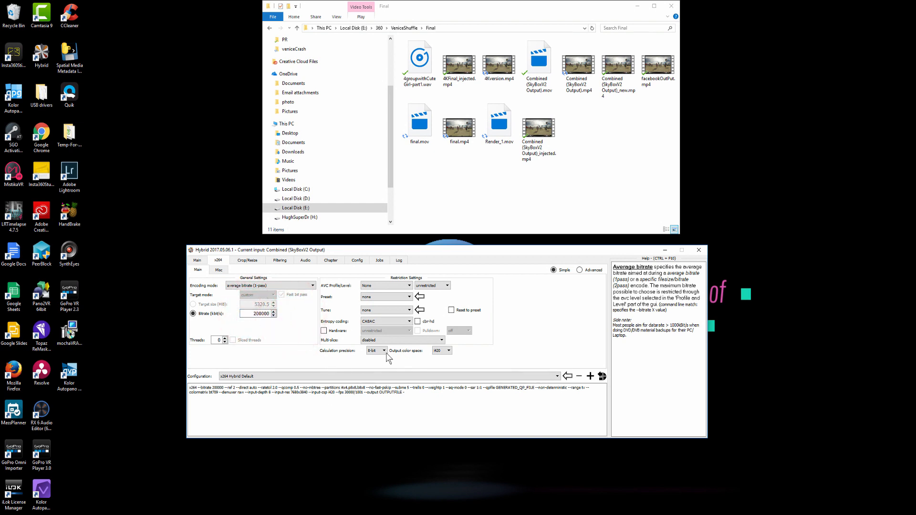
# Step: Confirm calculation precision stays 8-bit and output color space stays 4:2:0
pyautogui.click(376, 350)
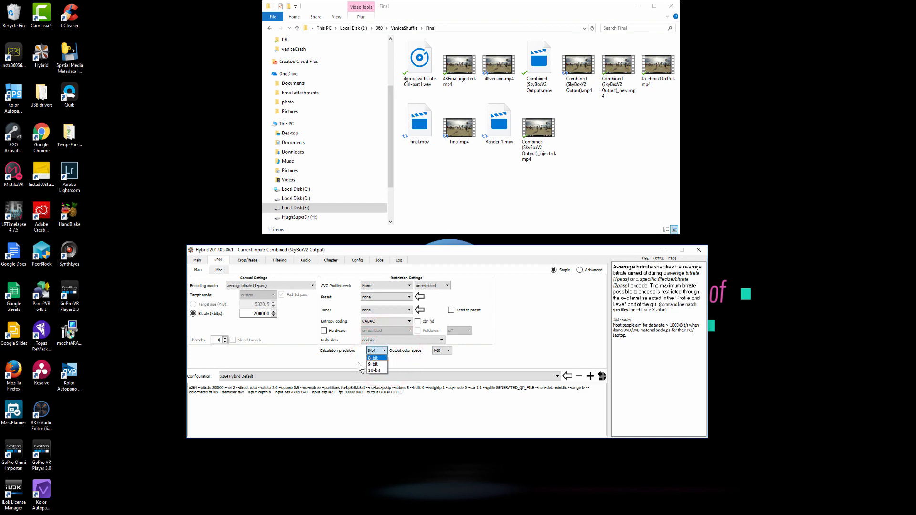
pyautogui.click(376, 350)
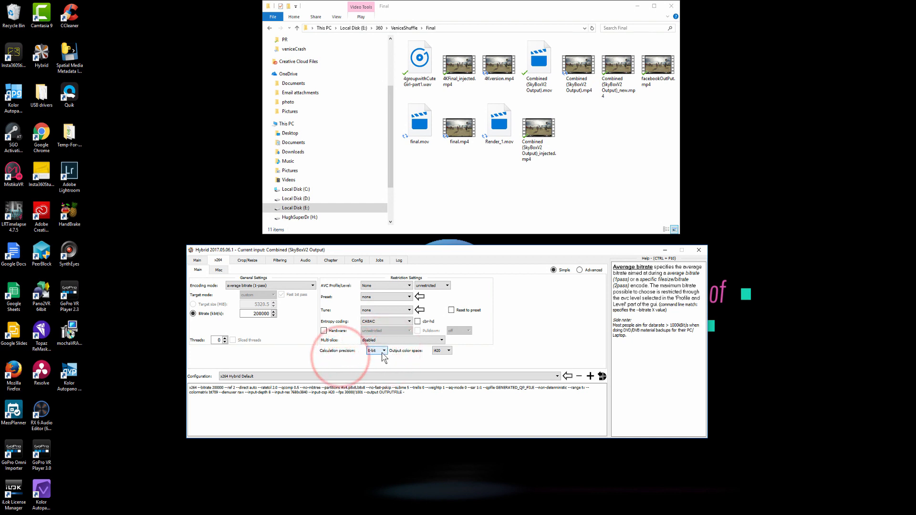
pyautogui.click(376, 350)
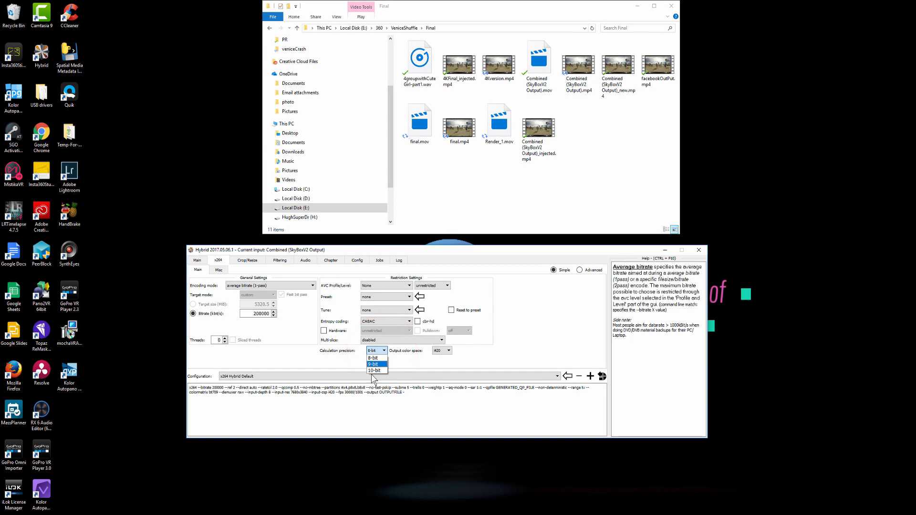
pyautogui.click(373, 350)
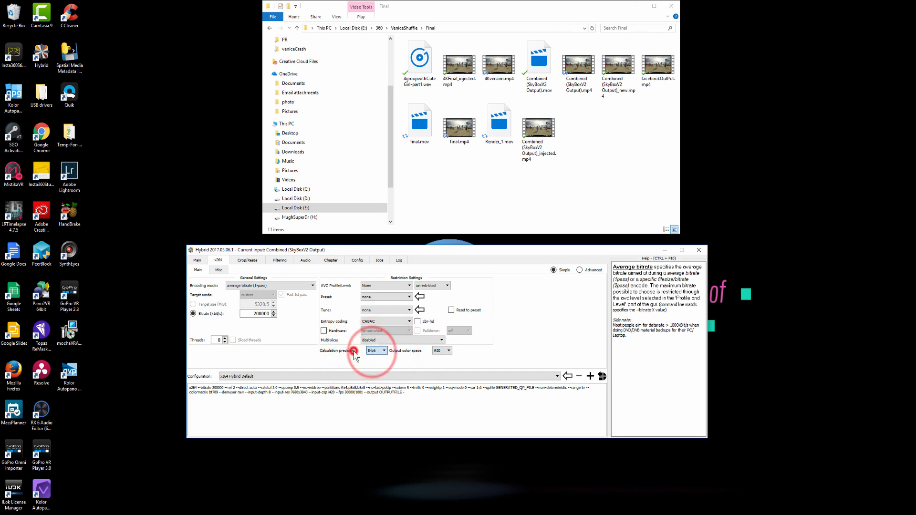
pyautogui.click(449, 350)
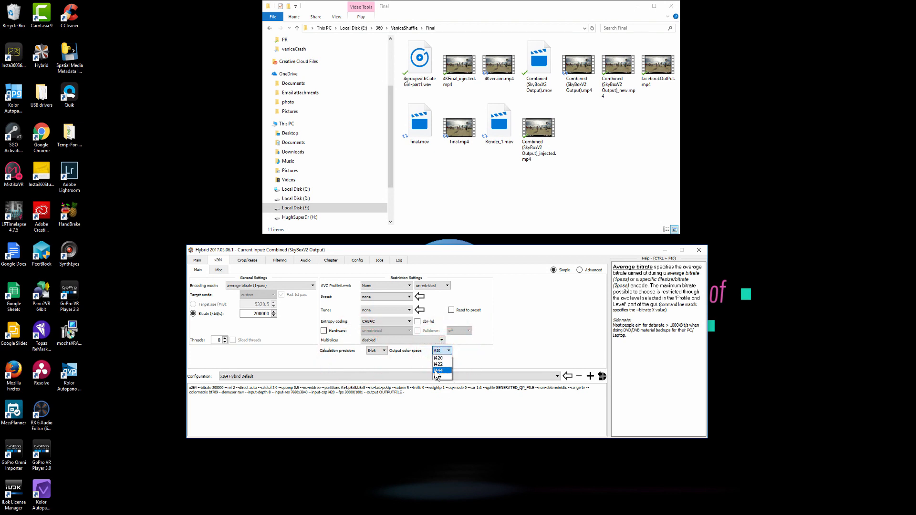
pyautogui.click(438, 358)
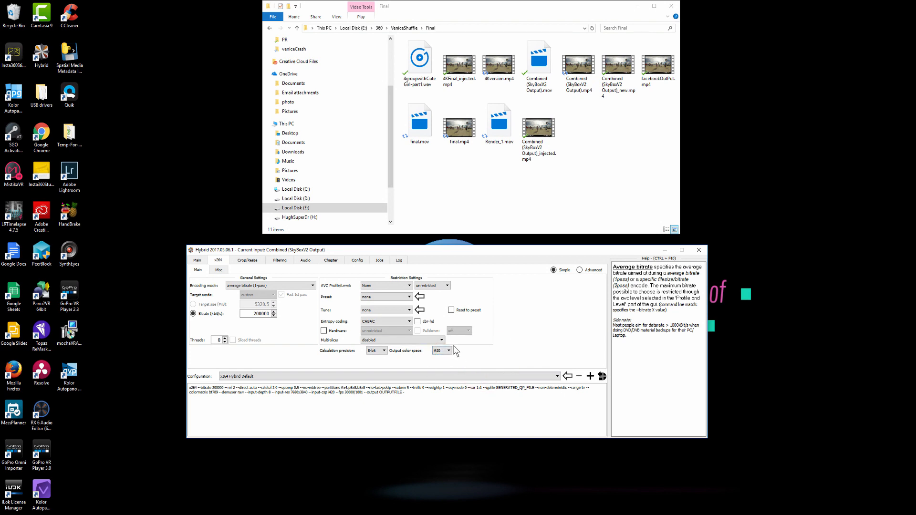
# Step: Review the Crop/Resize options, leaving Resize unticked so the 7680x3840 picture is untouched
pyautogui.click(246, 259)
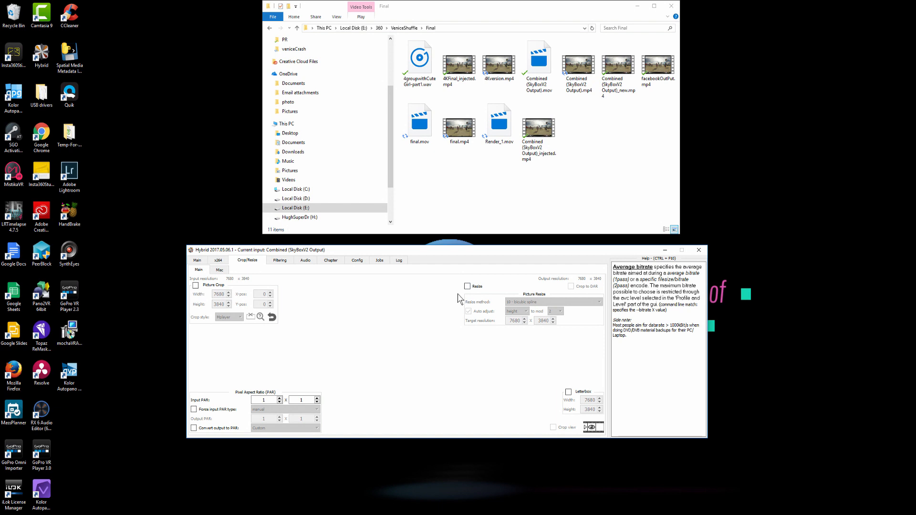
pyautogui.click(467, 287)
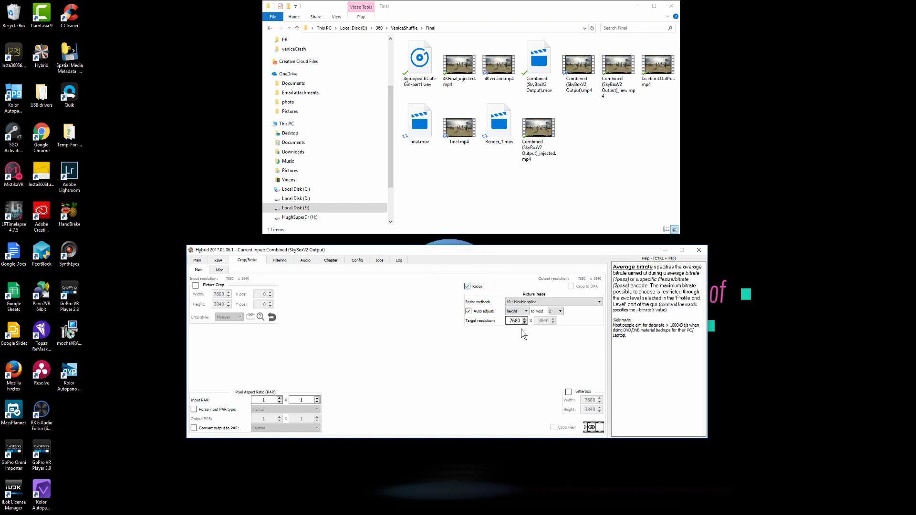
pyautogui.click(468, 287)
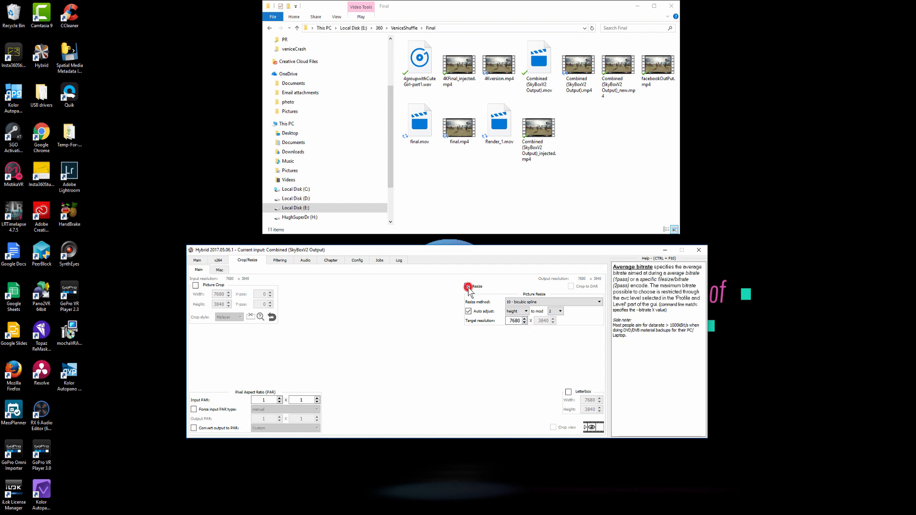
pyautogui.click(467, 286)
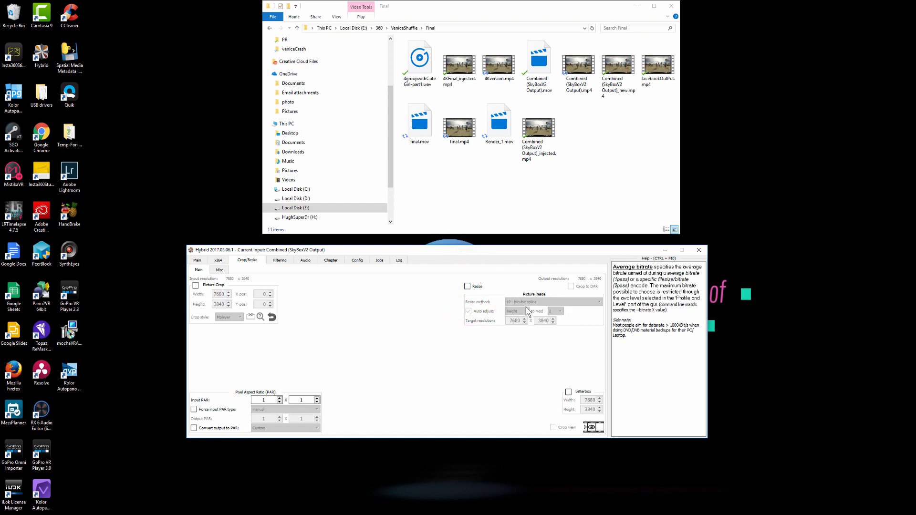
pyautogui.click(304, 260)
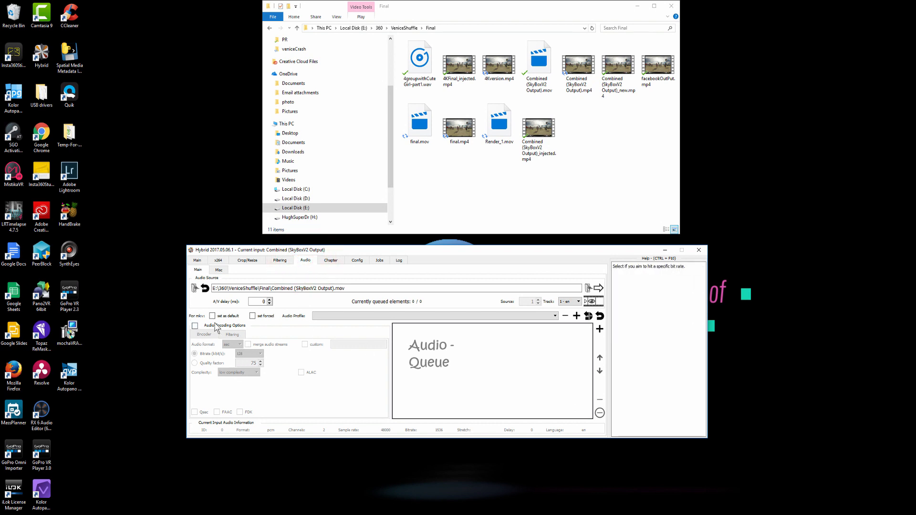
# Step: Enable audio encoding and queue the source track as AAC at 128 kbit/s
pyautogui.click(195, 325)
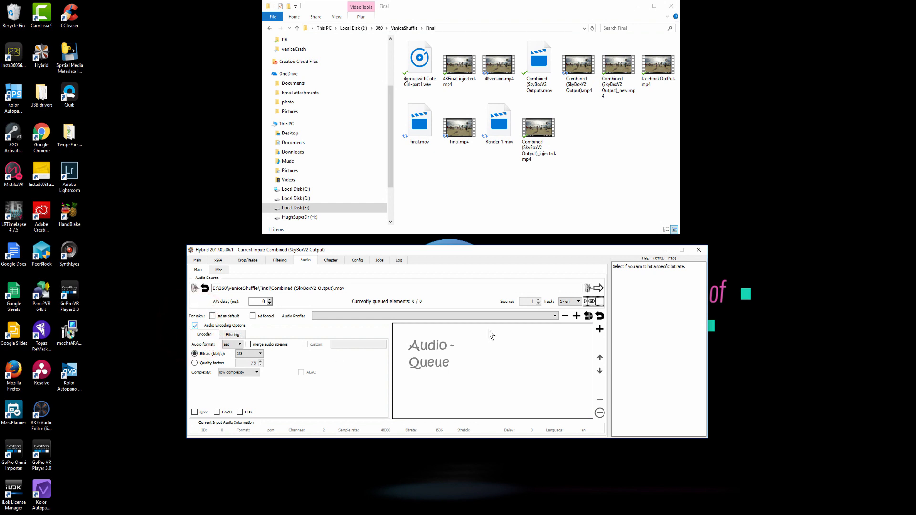
pyautogui.click(601, 316)
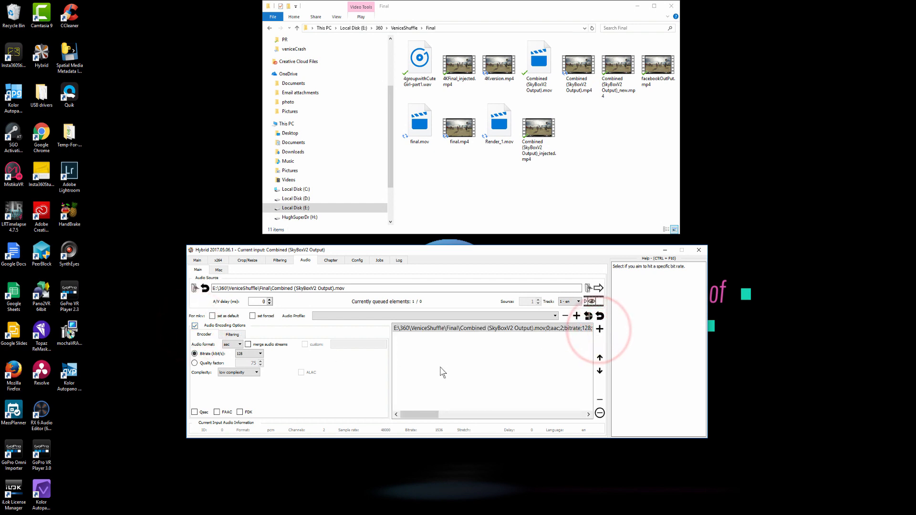
pyautogui.moveTo(395, 363)
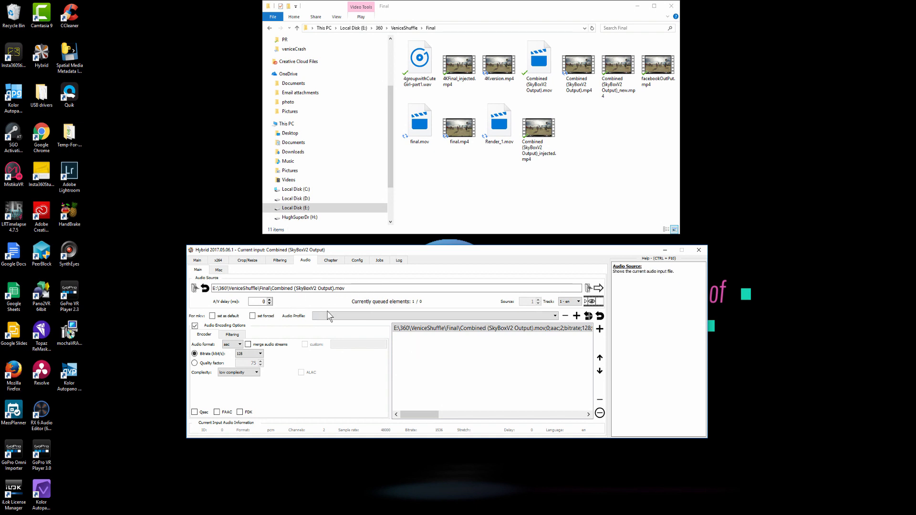
pyautogui.click(433, 316)
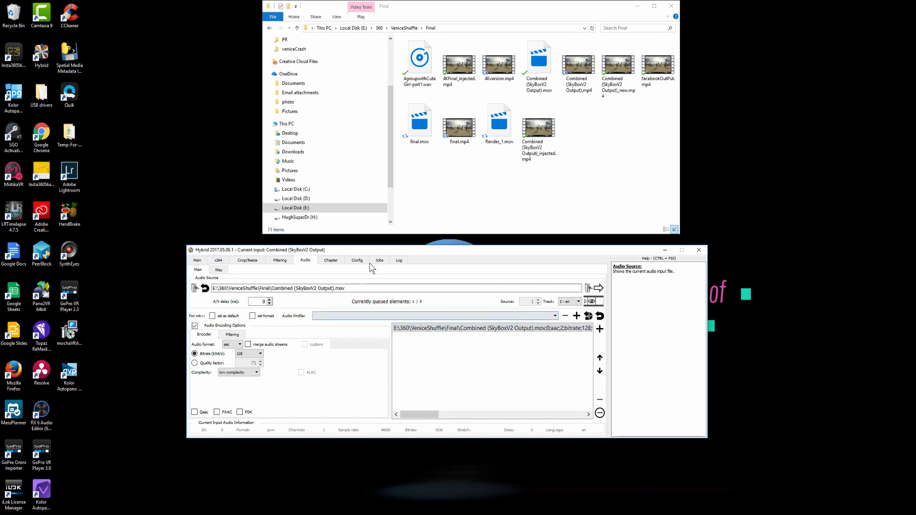
pyautogui.click(356, 260)
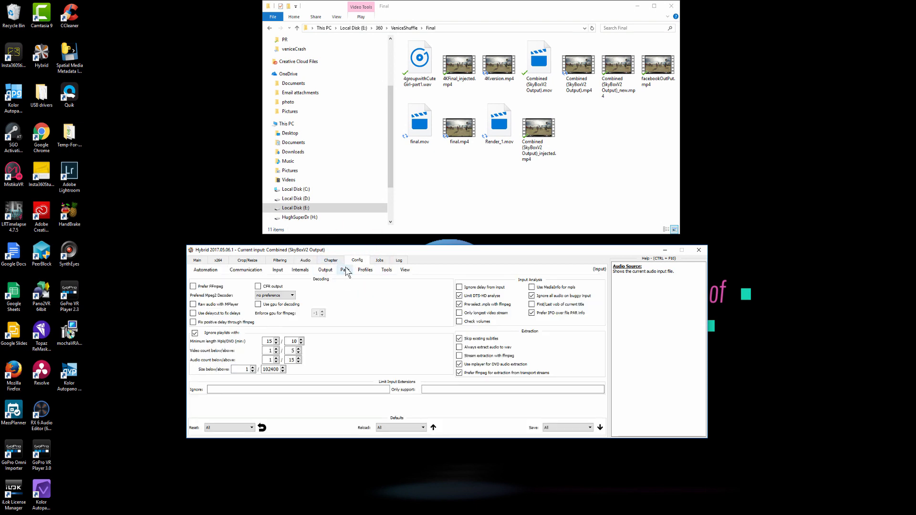
# Step: Under Config > Path, enable 'Adjust output path to source path' and return to Main
pyautogui.click(324, 269)
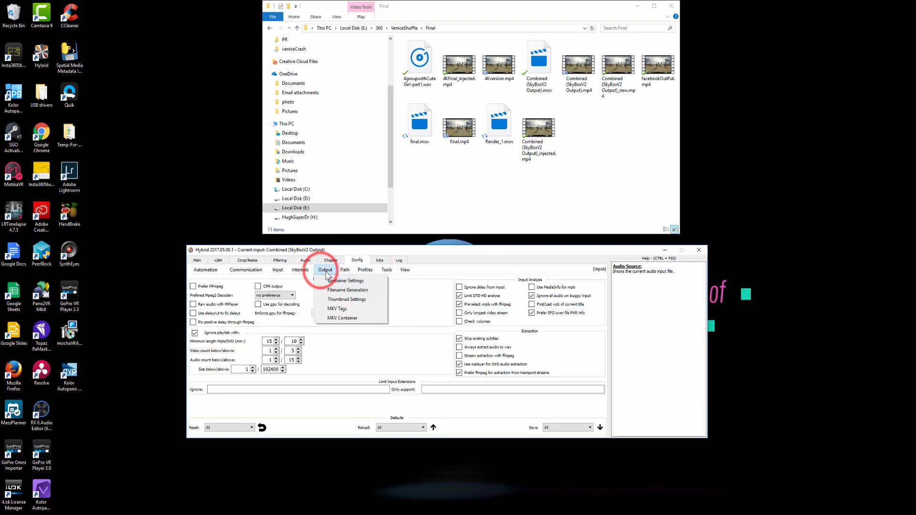
pyautogui.click(344, 269)
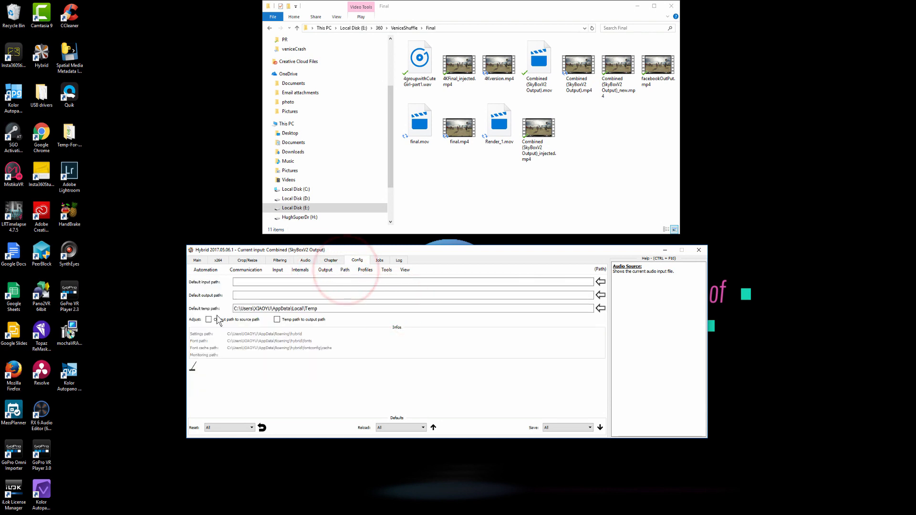
pyautogui.click(209, 318)
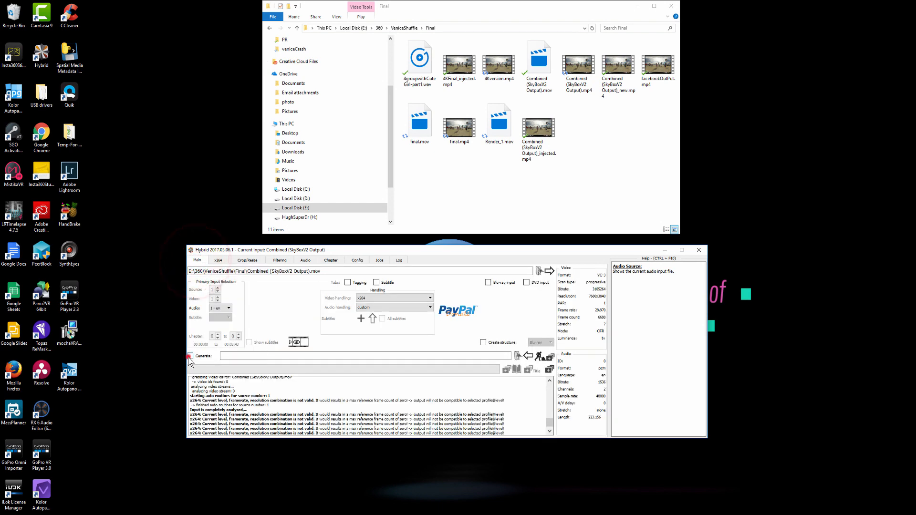
pyautogui.click(190, 356)
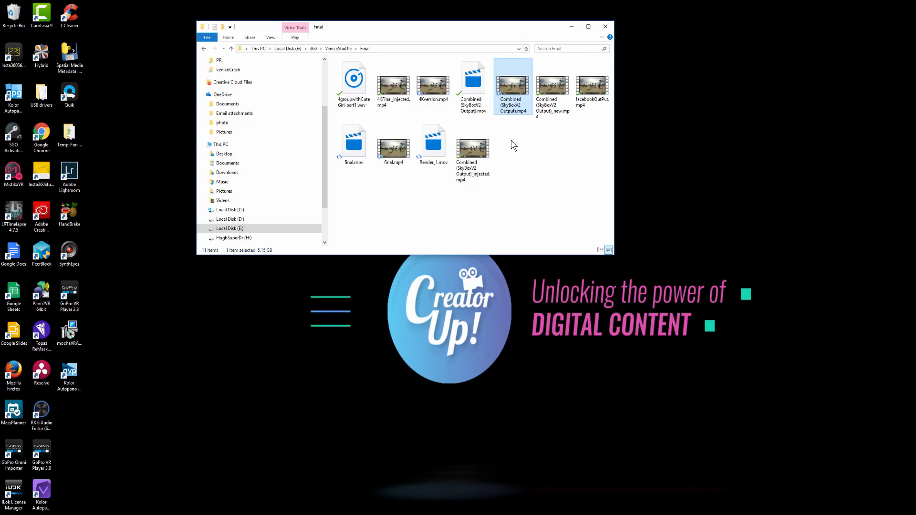
pyautogui.moveTo(513, 93)
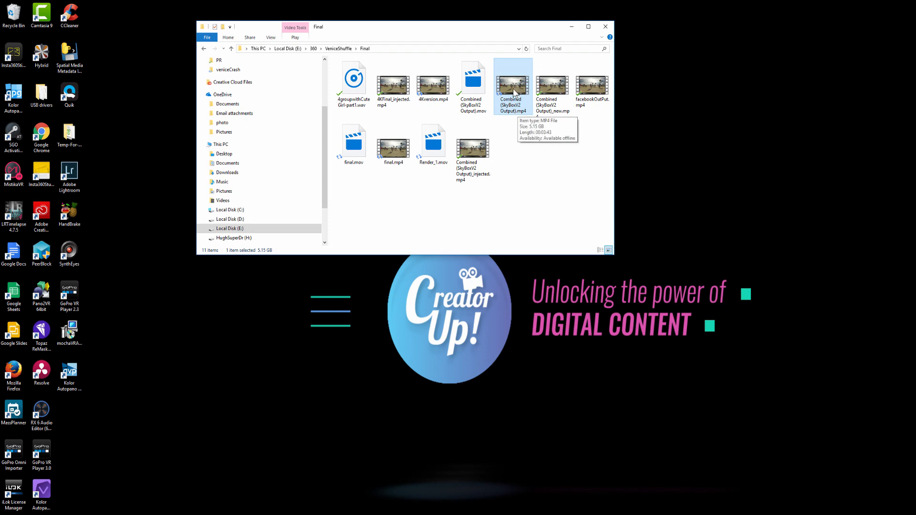
pyautogui.moveTo(516, 122)
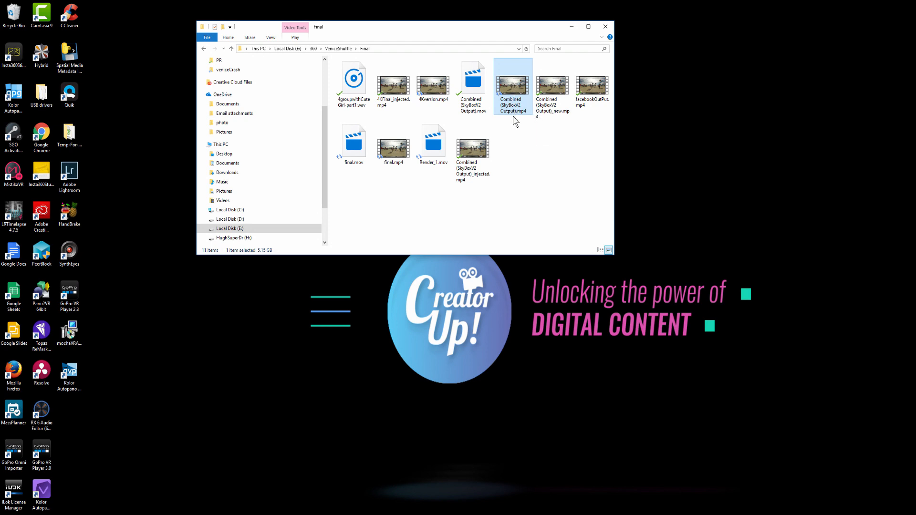
pyautogui.moveTo(524, 118)
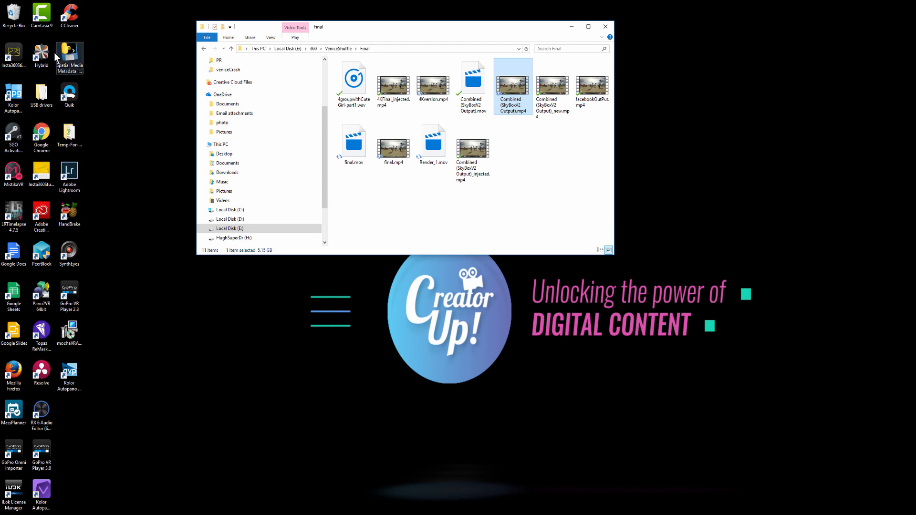
# Step: Launch Spatial Media Metadata Injector and load Combined (SkyBoxV2 Output).mp4
pyautogui.click(69, 56)
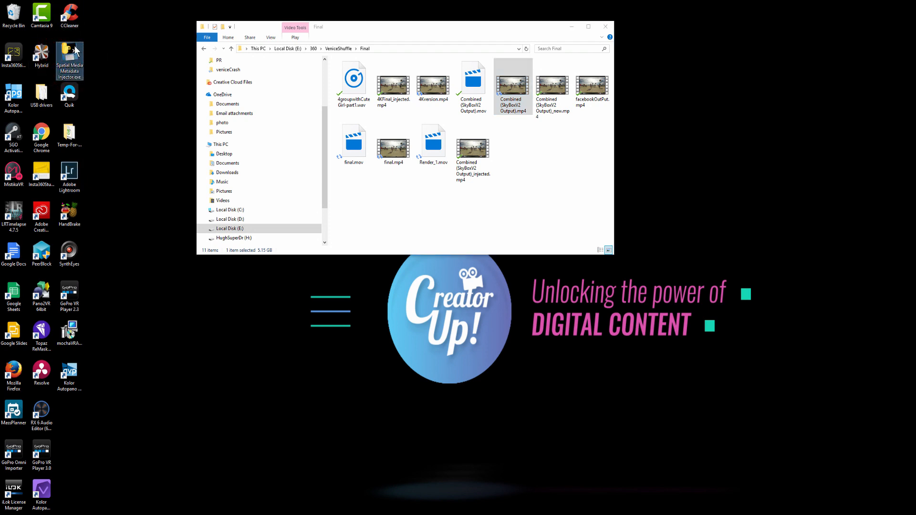
pyautogui.doubleClick(69, 61)
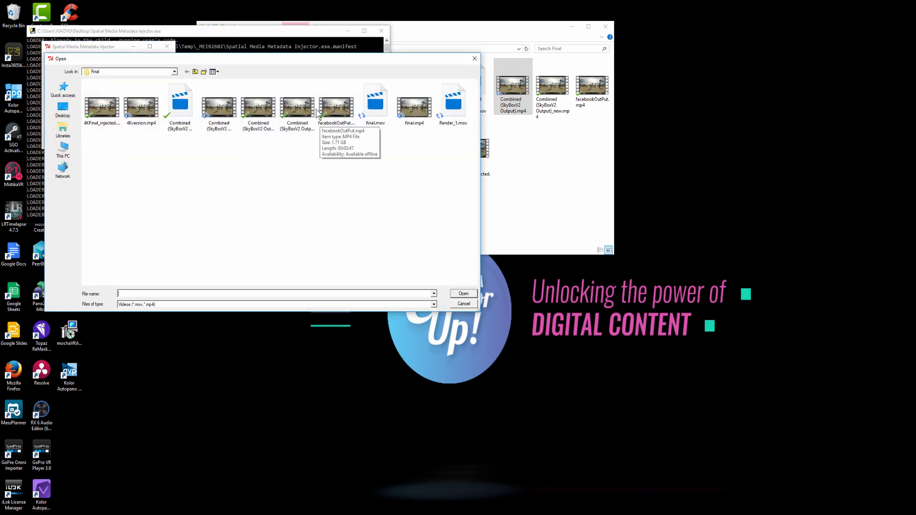
pyautogui.click(298, 103)
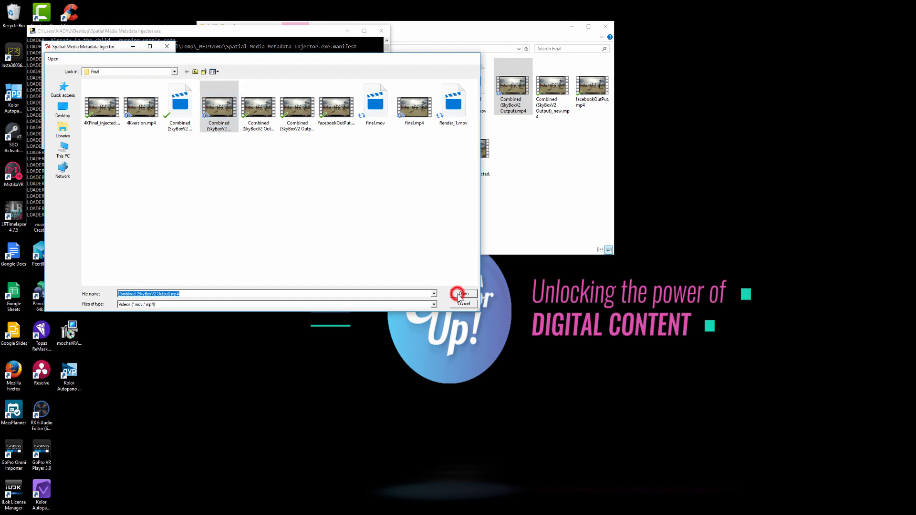
pyautogui.click(461, 294)
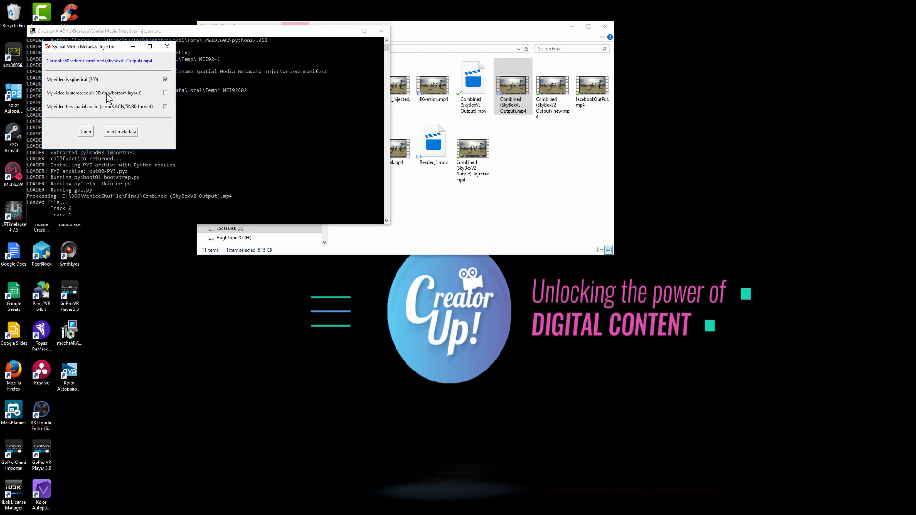
pyautogui.moveTo(131, 97)
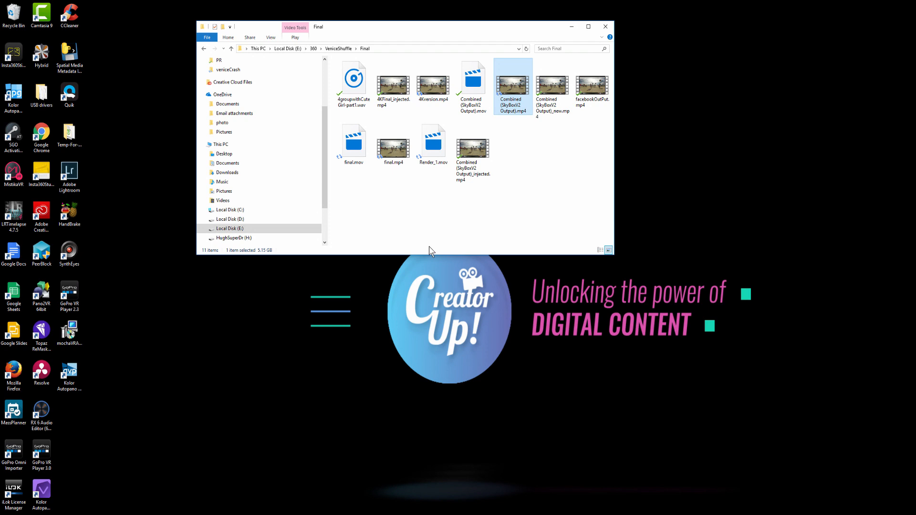
pyautogui.click(472, 147)
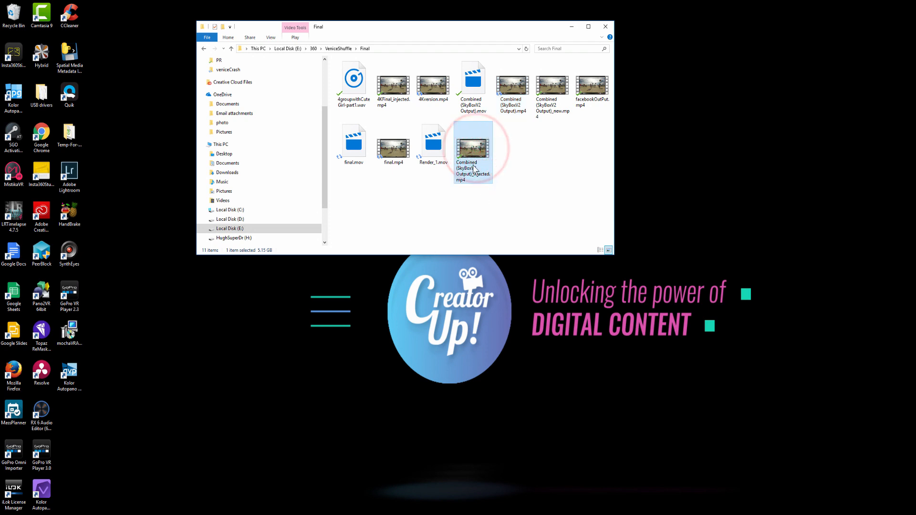
pyautogui.moveTo(479, 186)
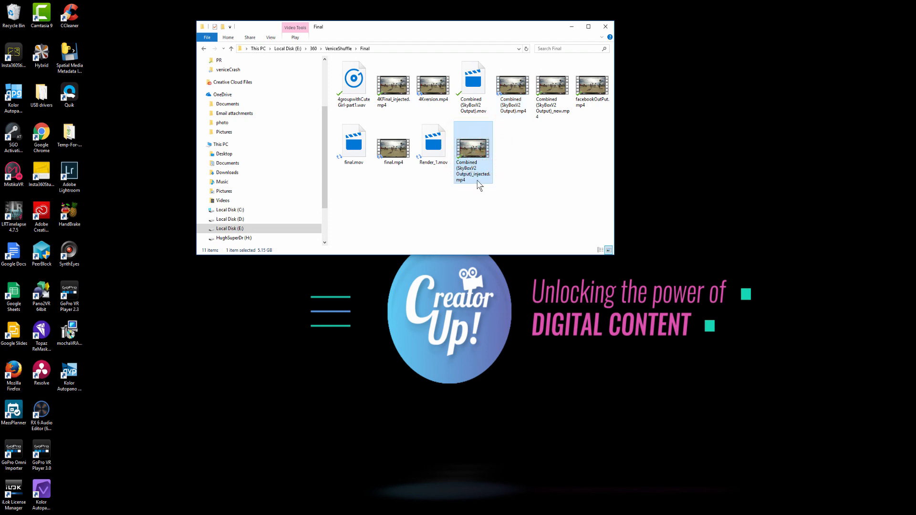
pyautogui.rightClick(473, 146)
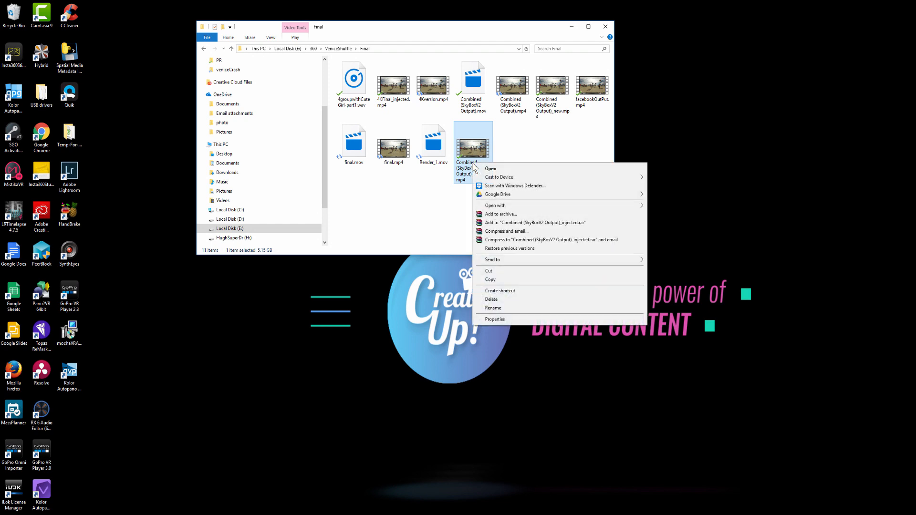
pyautogui.click(494, 319)
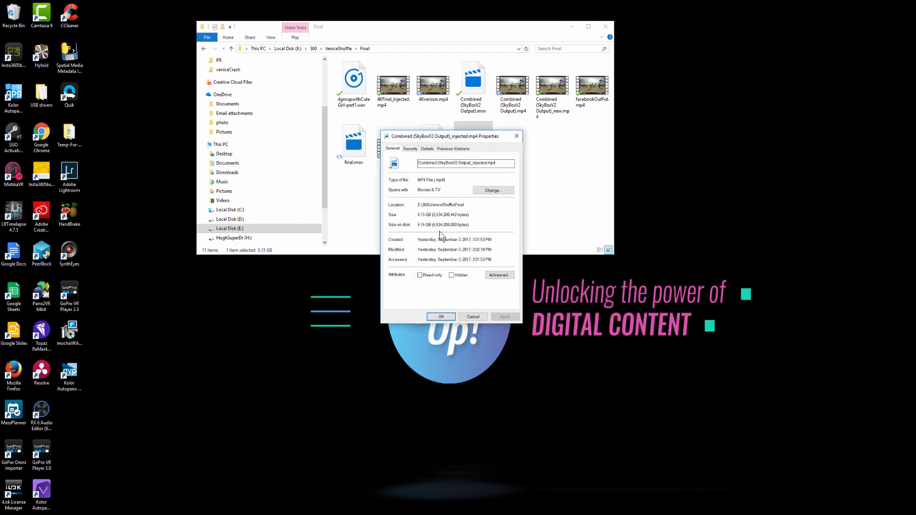
pyautogui.moveTo(516, 135)
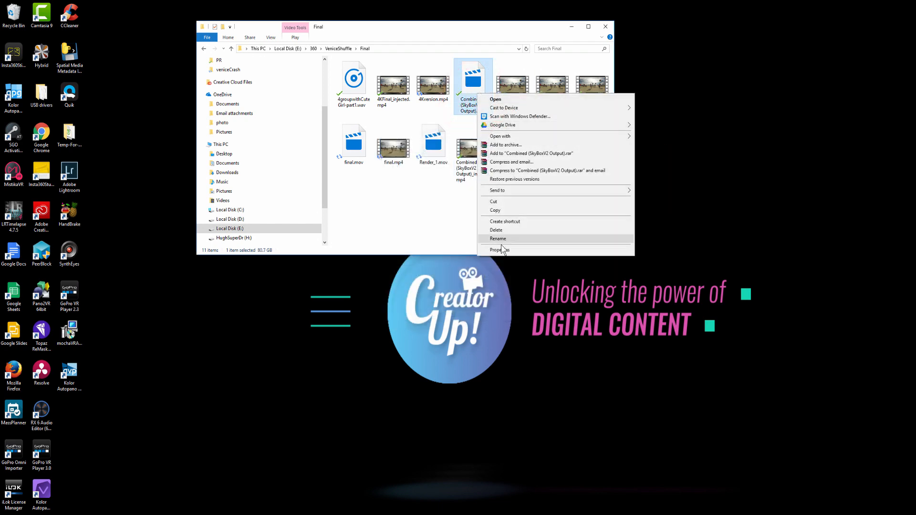
pyautogui.click(500, 249)
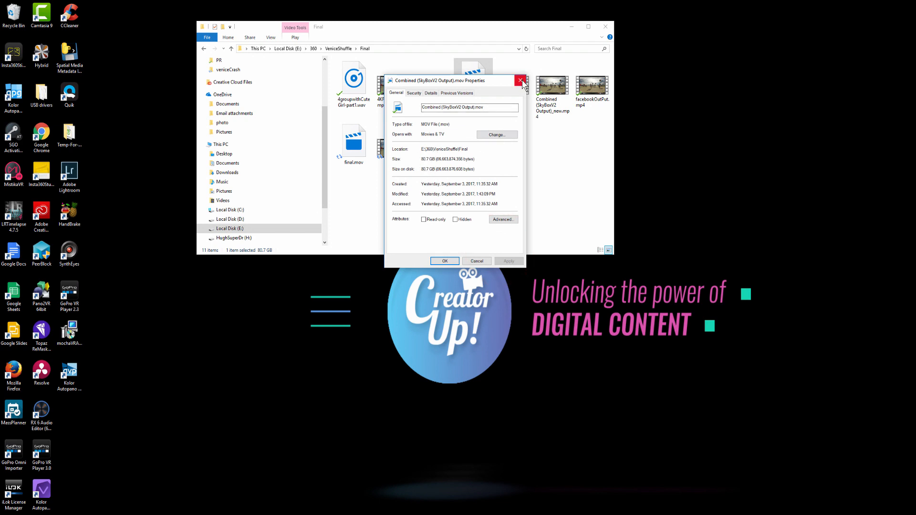
pyautogui.click(521, 80)
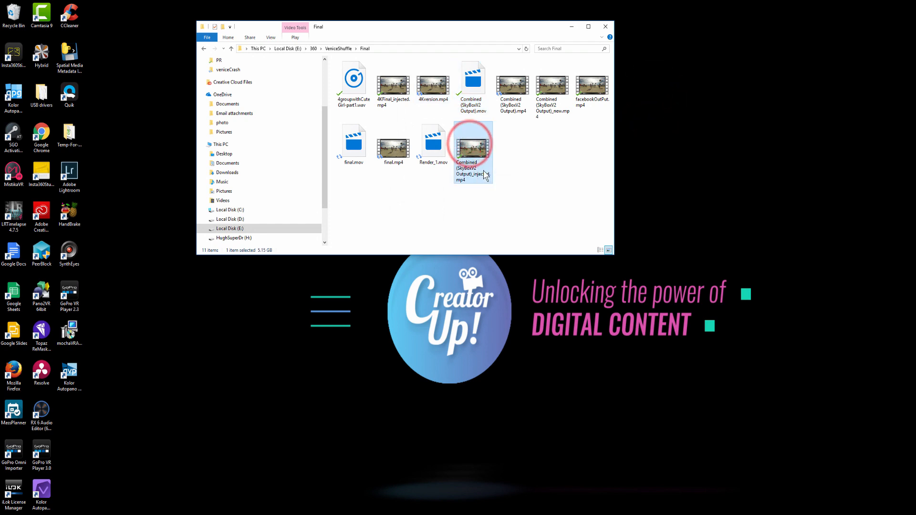
pyautogui.moveTo(473, 143)
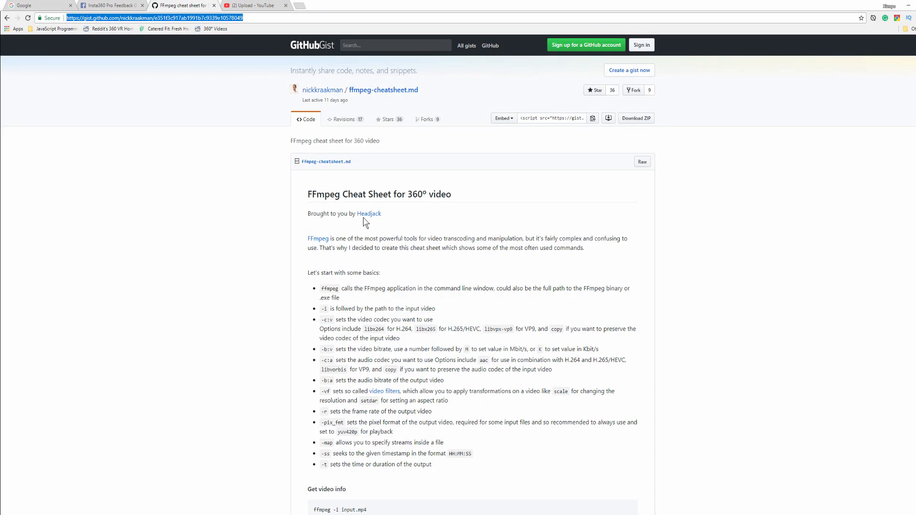
# Step: Switch to YouTube in Chrome and start a new video upload
pyautogui.click(251, 6)
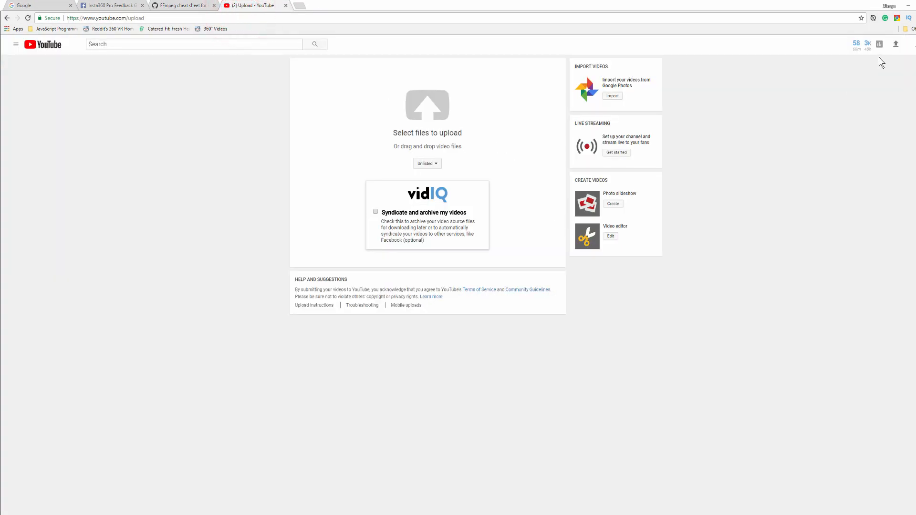
pyautogui.click(895, 44)
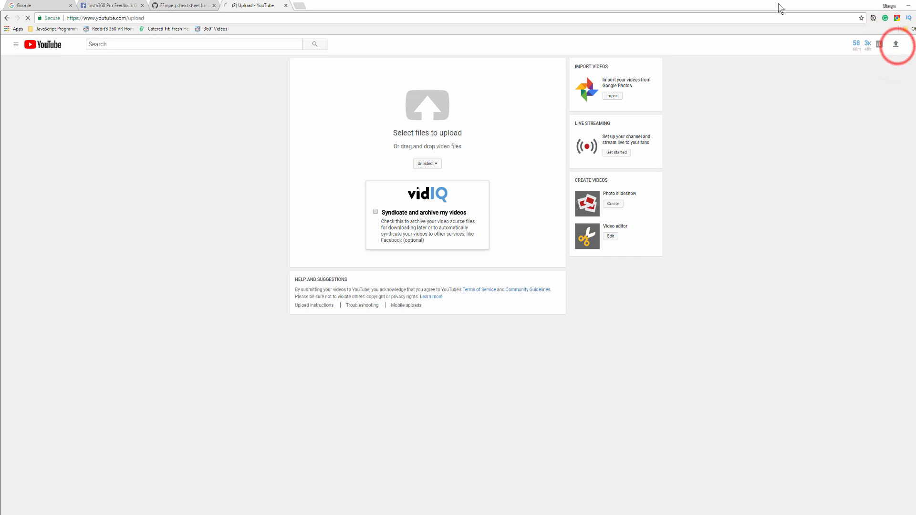